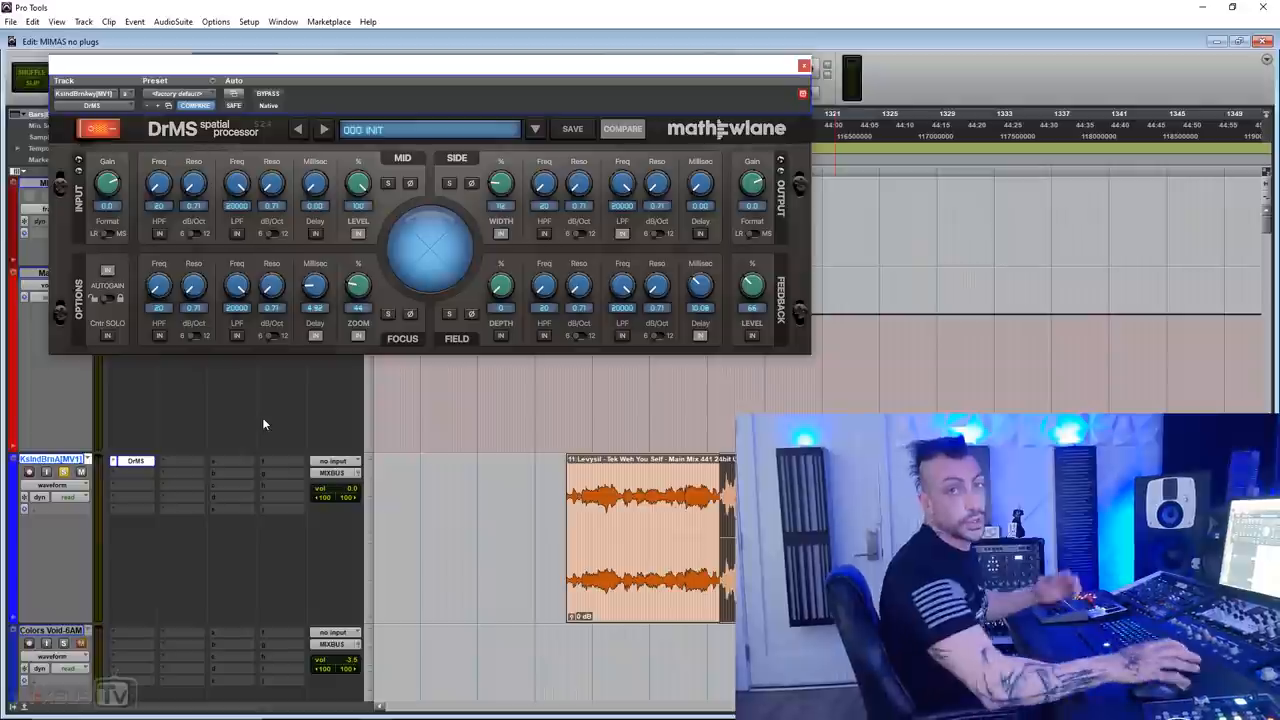
{"action": "mouse_move", "coordinate": [242, 430]}
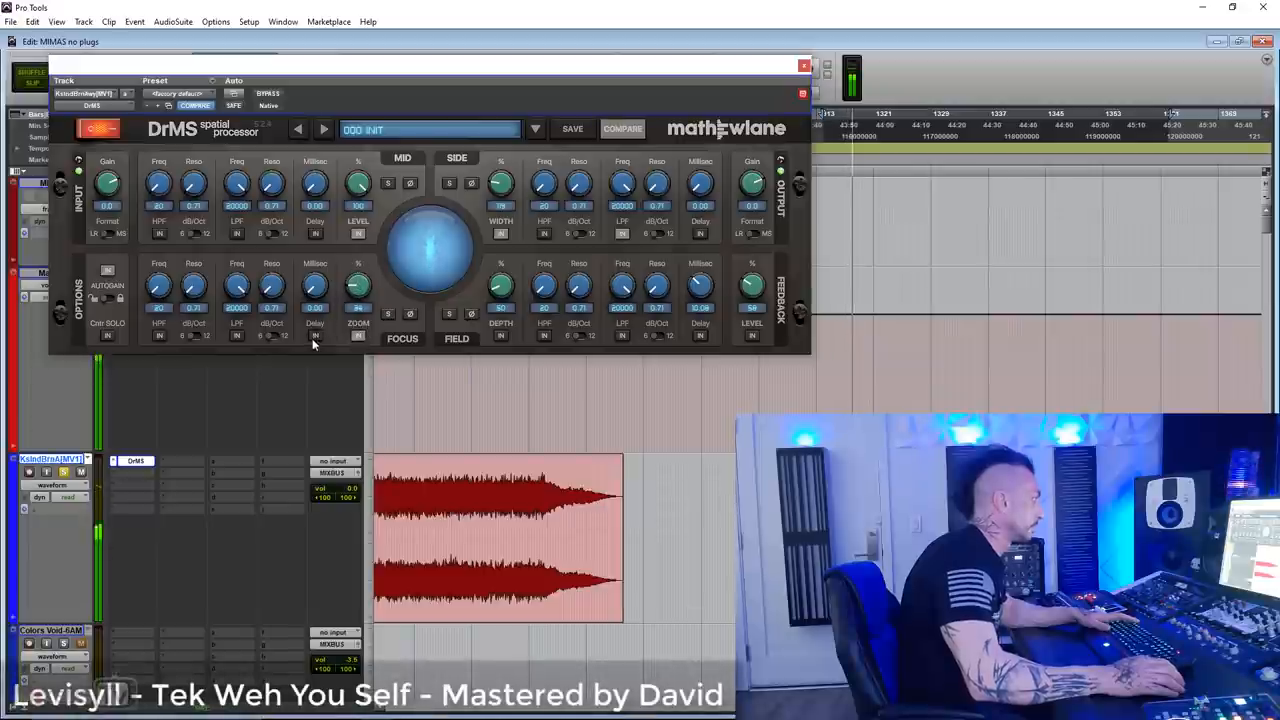
Step: Set the DrMS mid delay to 4.20 ms and turn on the zoom section
{"action": "left_click_drag", "start_coordinate": [315, 287], "coordinate": [315, 270]}
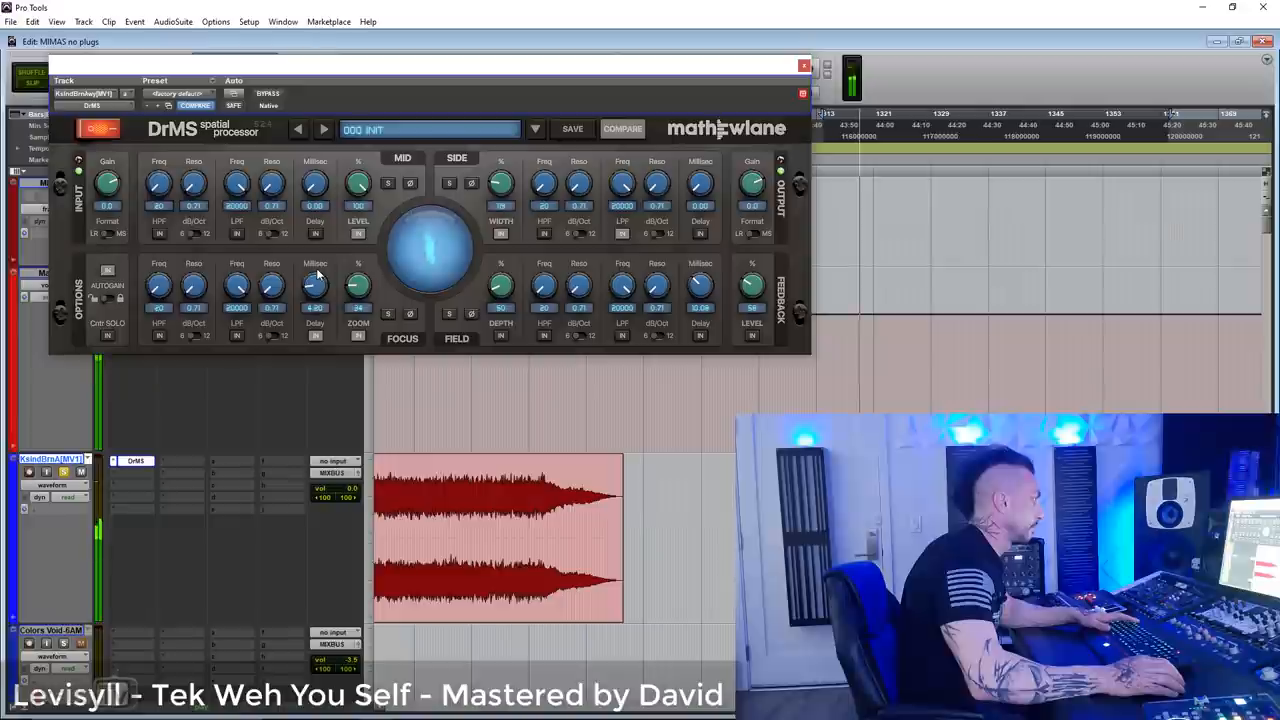
{"action": "left_click", "coordinate": [410, 313]}
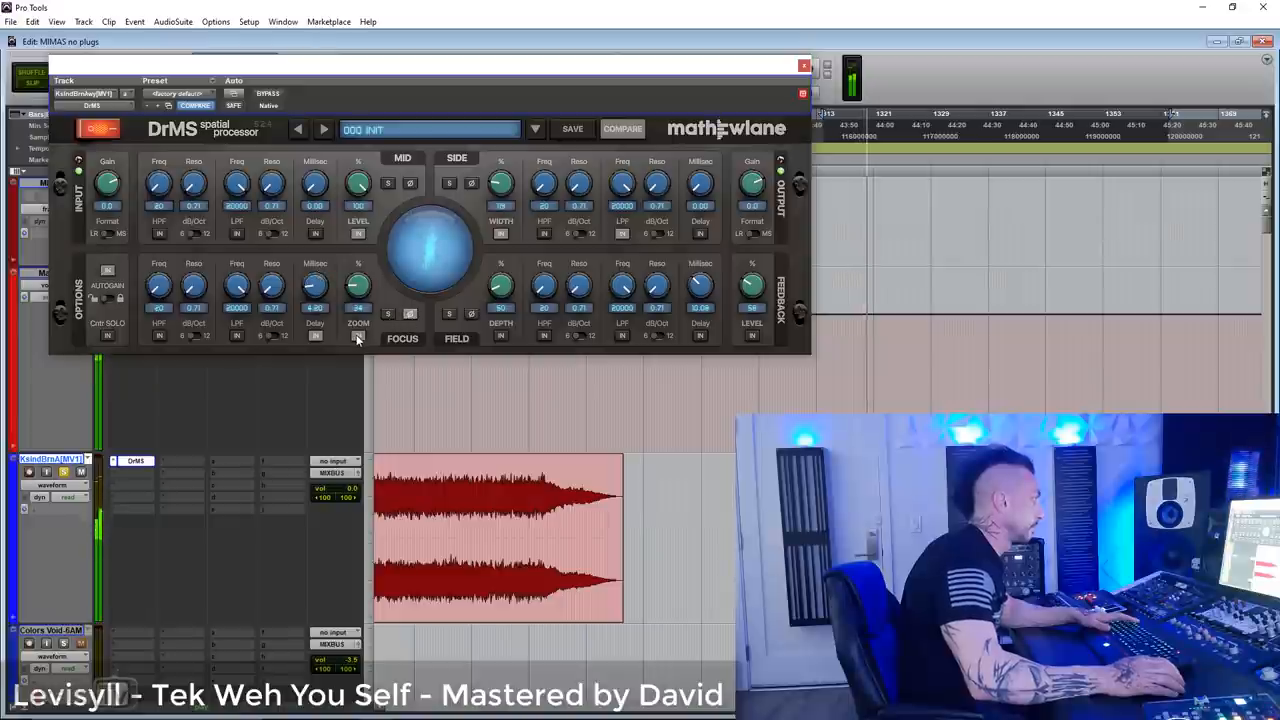
{"action": "left_click", "coordinate": [267, 93]}
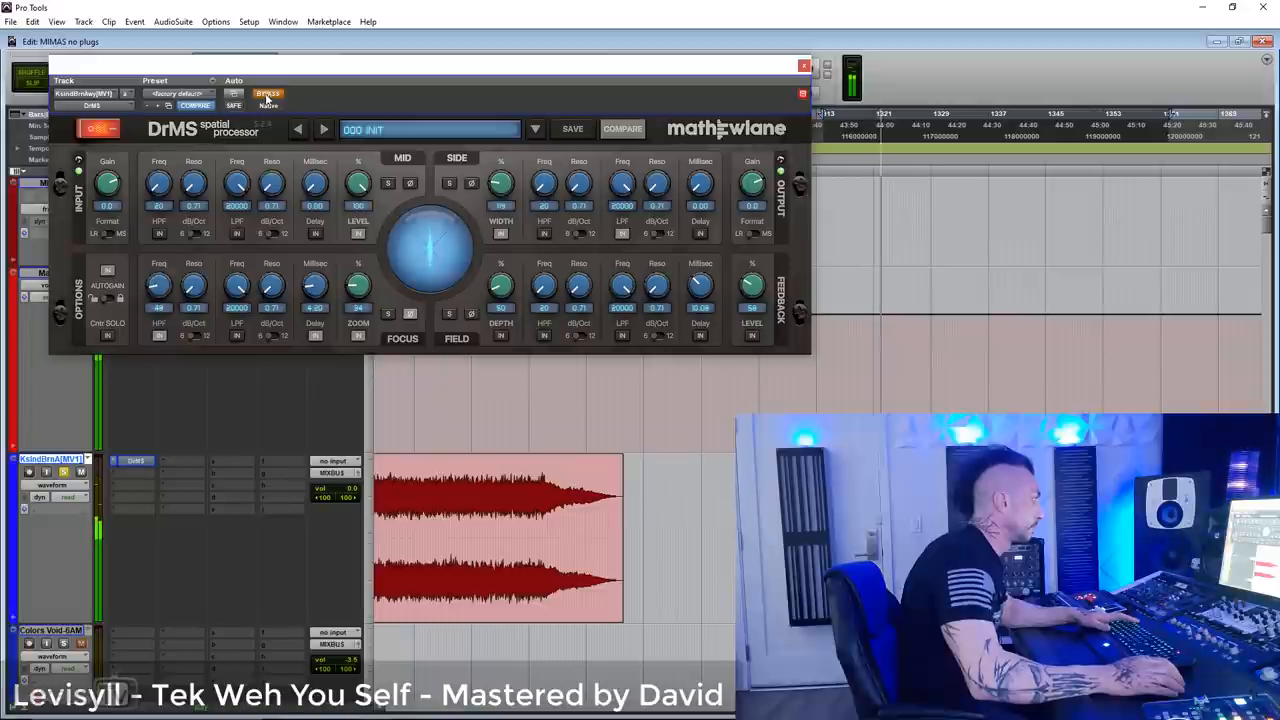
Step: A/B the master with DrMS bypassed and active, then raise the side depth
{"action": "left_click", "coordinate": [267, 93]}
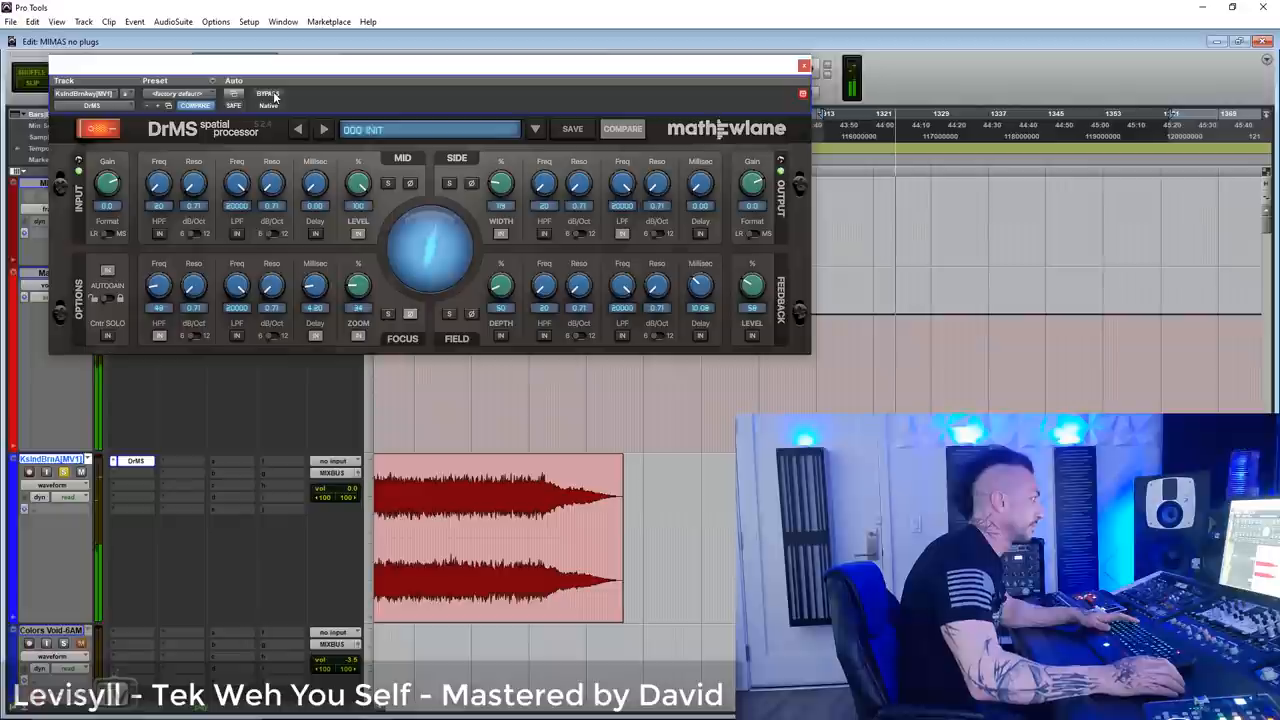
{"action": "left_click", "coordinate": [267, 93]}
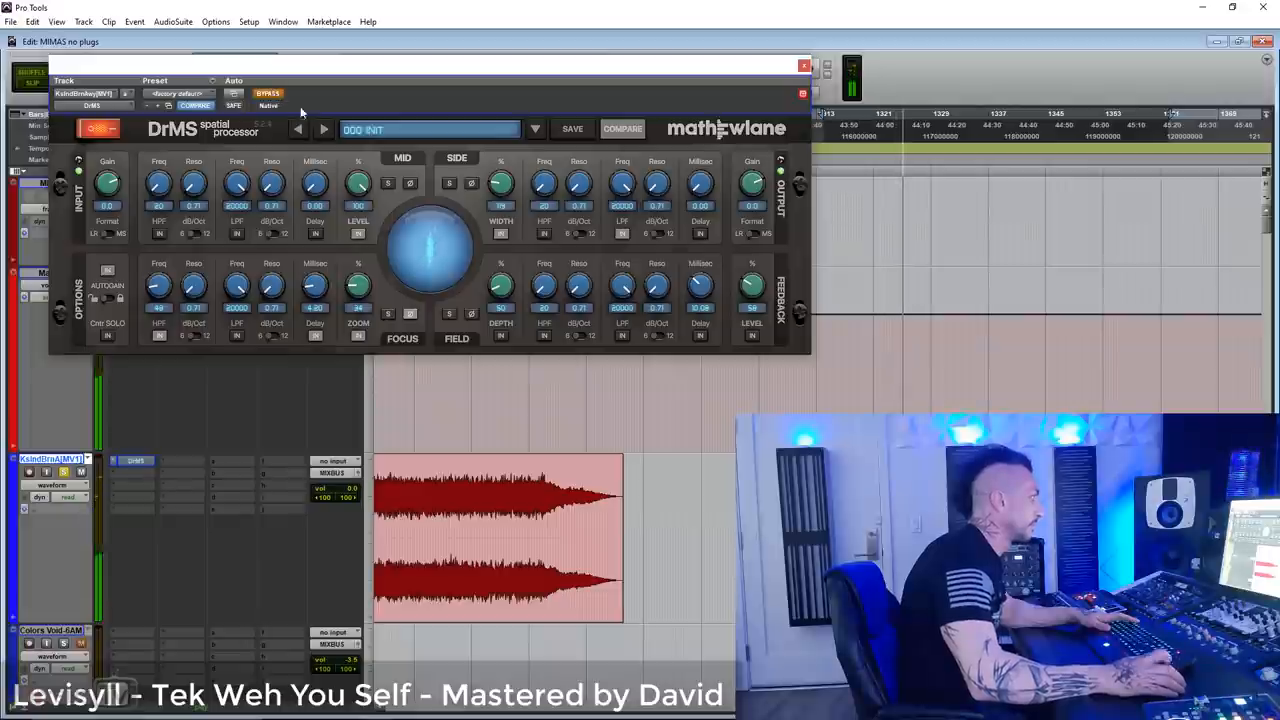
{"action": "left_click", "coordinate": [97, 128]}
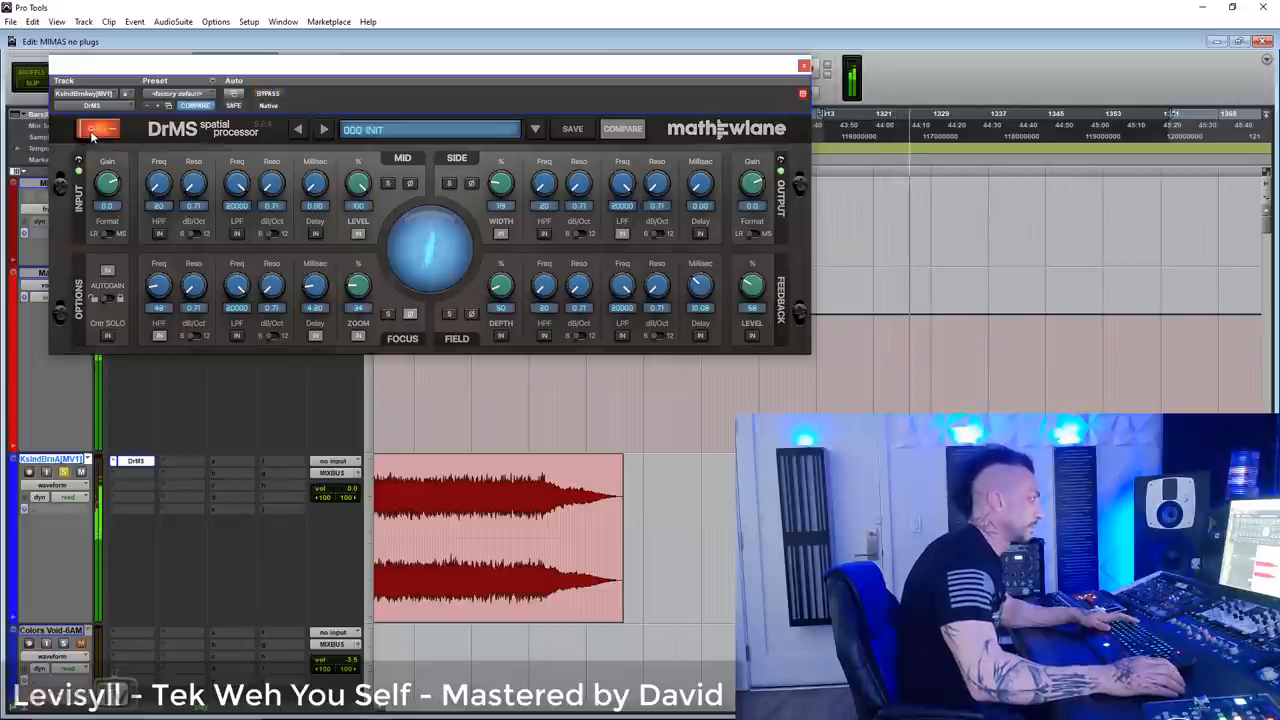
{"action": "left_click", "coordinate": [98, 128]}
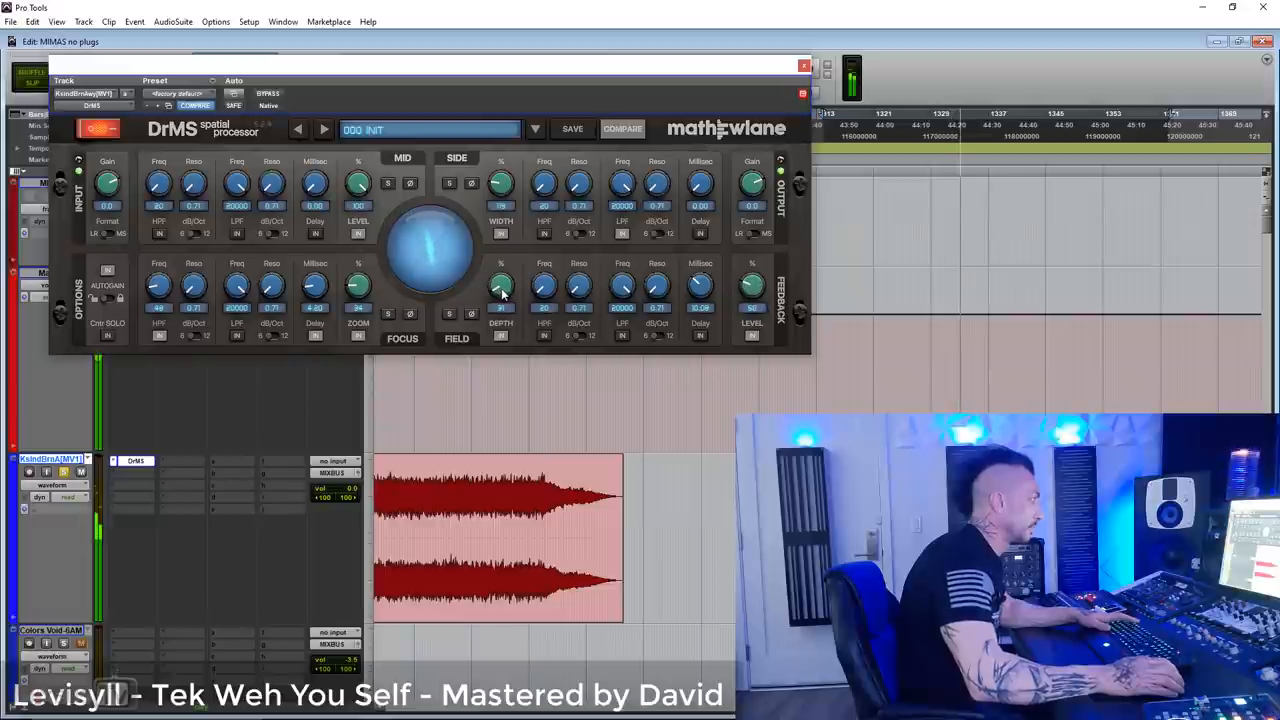
{"action": "left_click", "coordinate": [88, 133]}
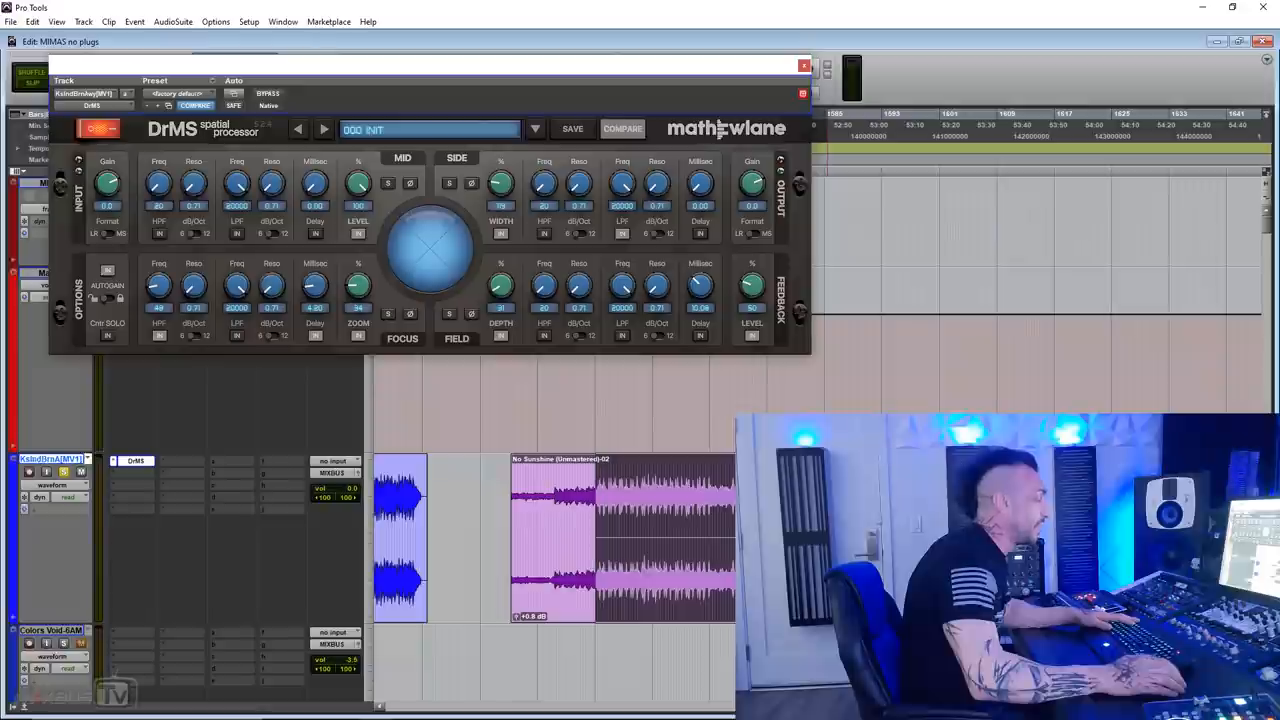
Step: Adjust DrMS width, zoom, delay and depth on No Sunshine, then play New Moon with depth and feedback at 0
{"action": "left_click", "coordinate": [180, 93]}
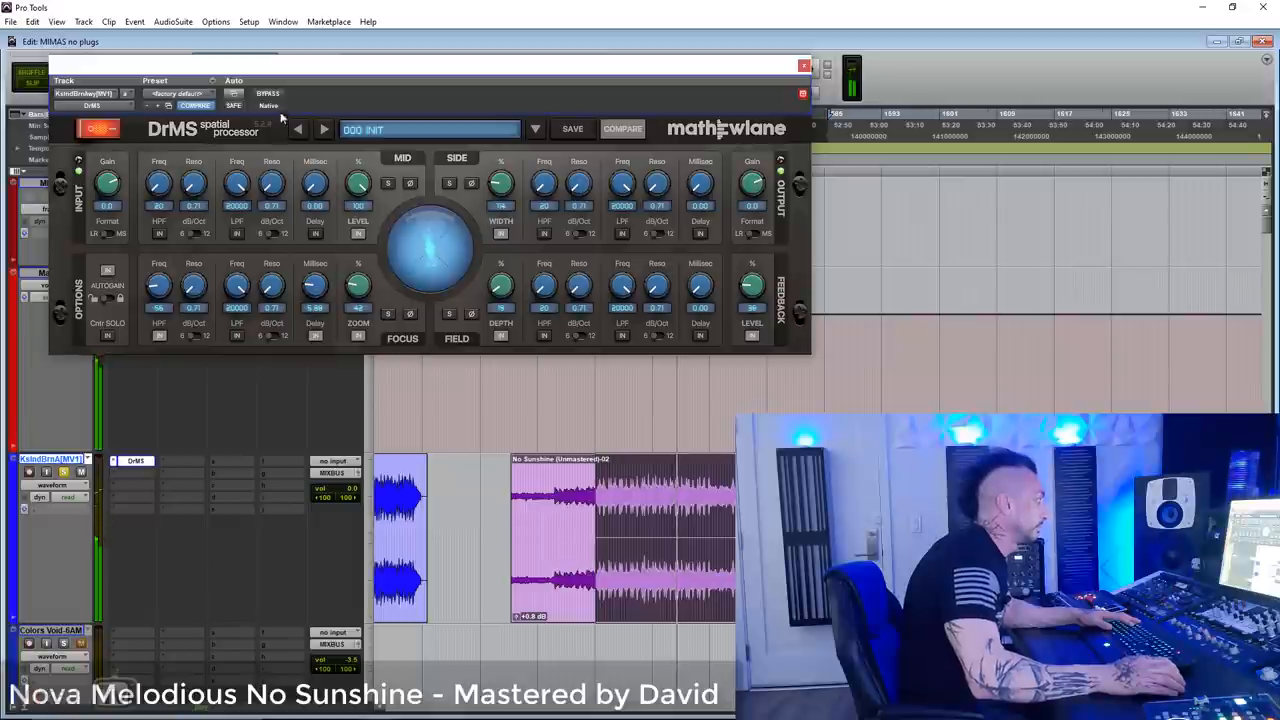
{"action": "left_click", "coordinate": [267, 93]}
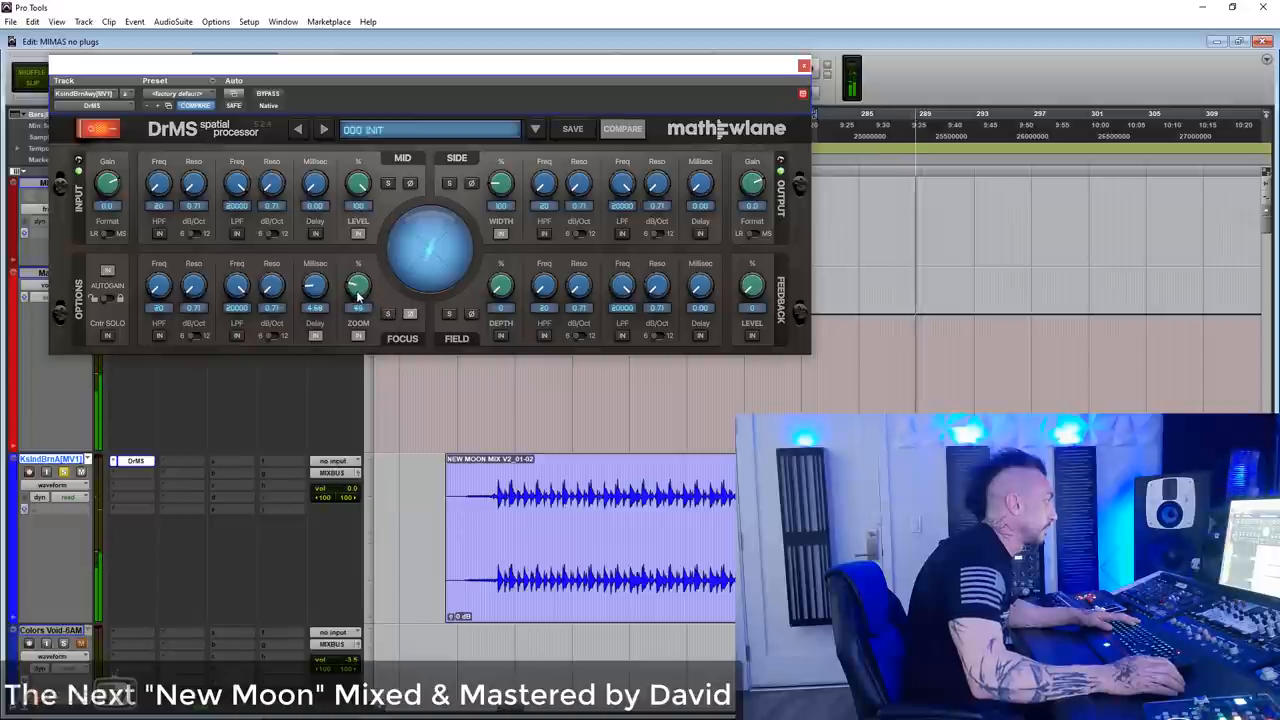
Step: Compare DrMS on and off, with depth 74, feedback level 52 and Feedback IN enabled
{"action": "left_click", "coordinate": [86, 129]}
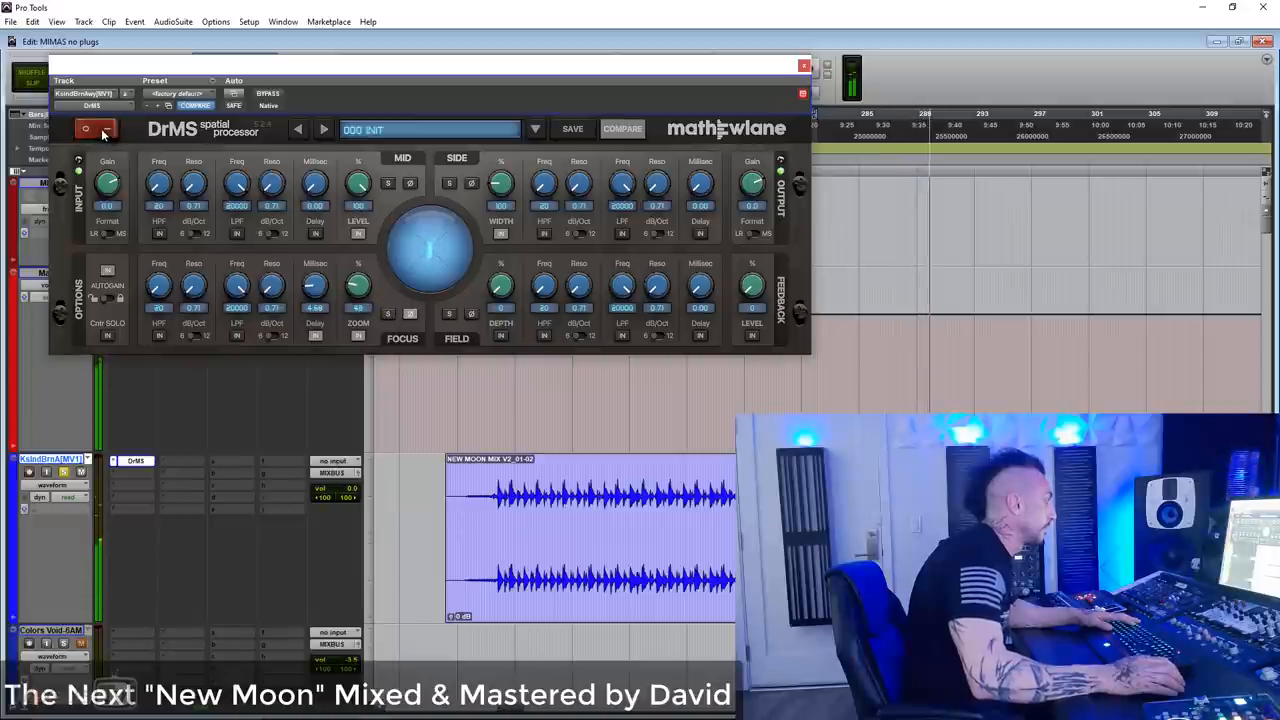
{"action": "left_click", "coordinate": [86, 129]}
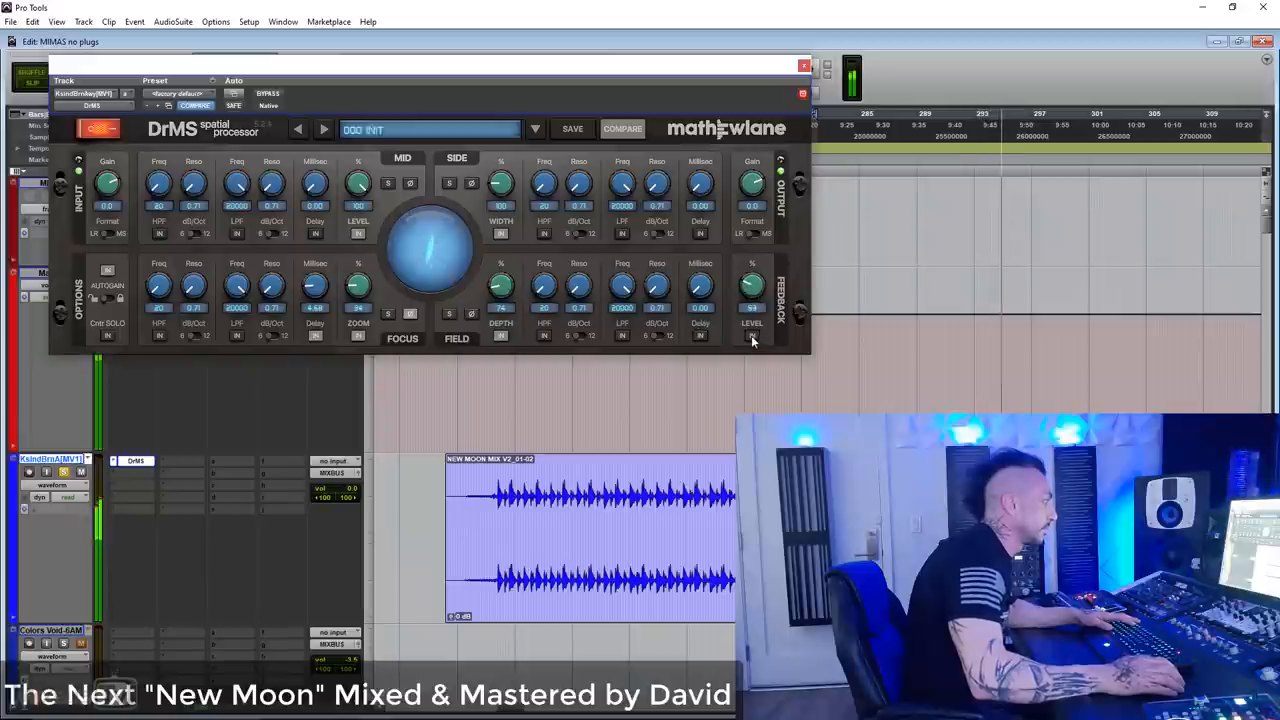
{"action": "left_click", "coordinate": [98, 128]}
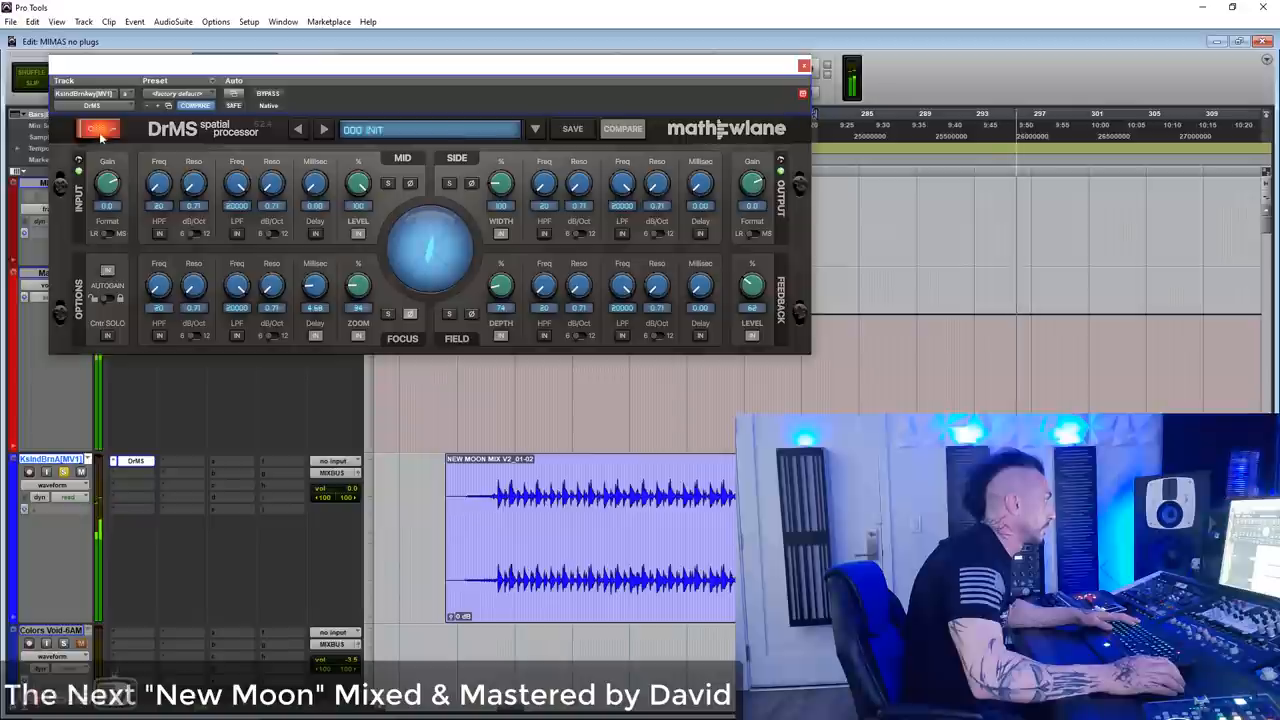
{"action": "left_click", "coordinate": [100, 128]}
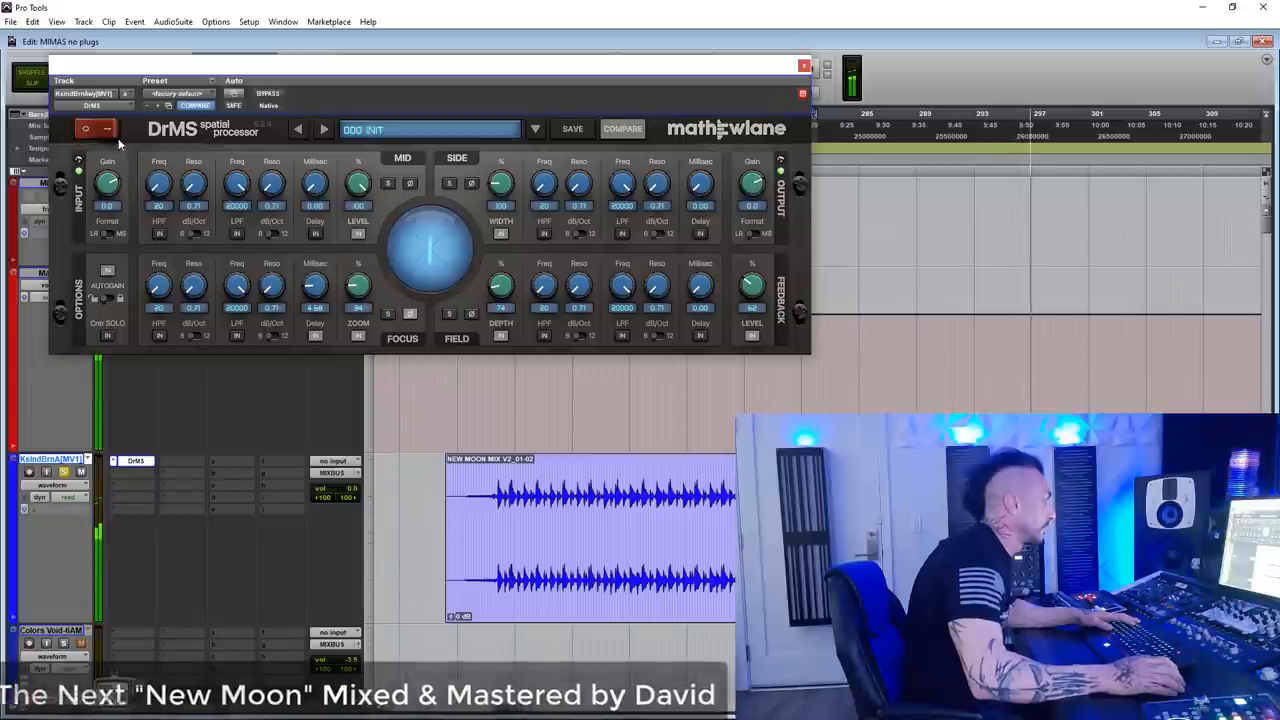
{"action": "left_click", "coordinate": [98, 128]}
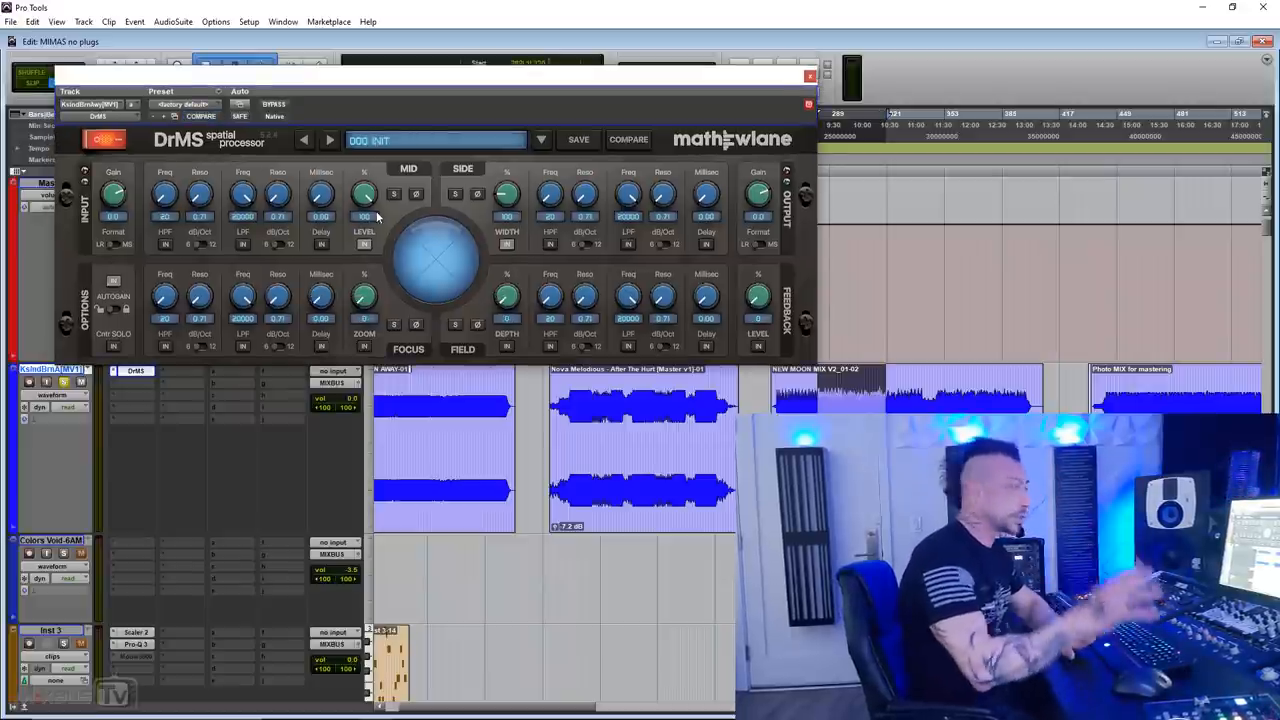
{"action": "mouse_move", "coordinate": [393, 214]}
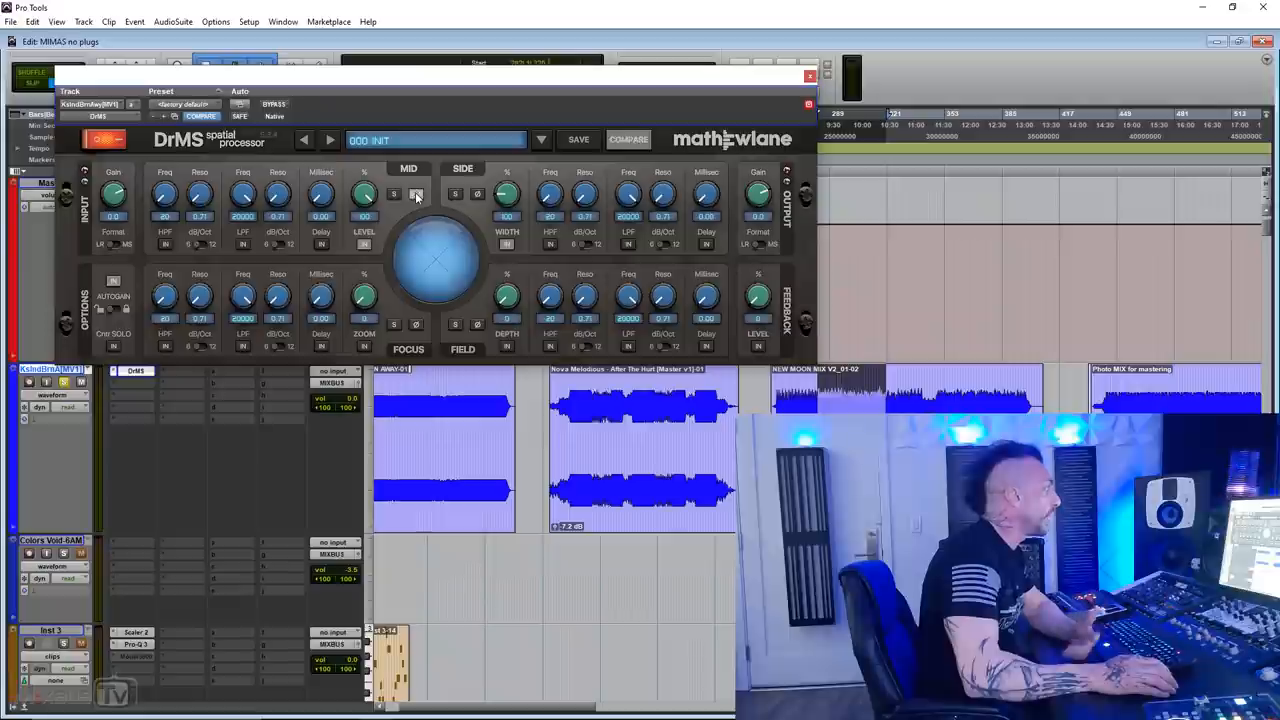
Step: Turn the DrMS Mid input HPF frequency up from 20 Hz to 43 Hz
{"action": "left_click", "coordinate": [416, 194]}
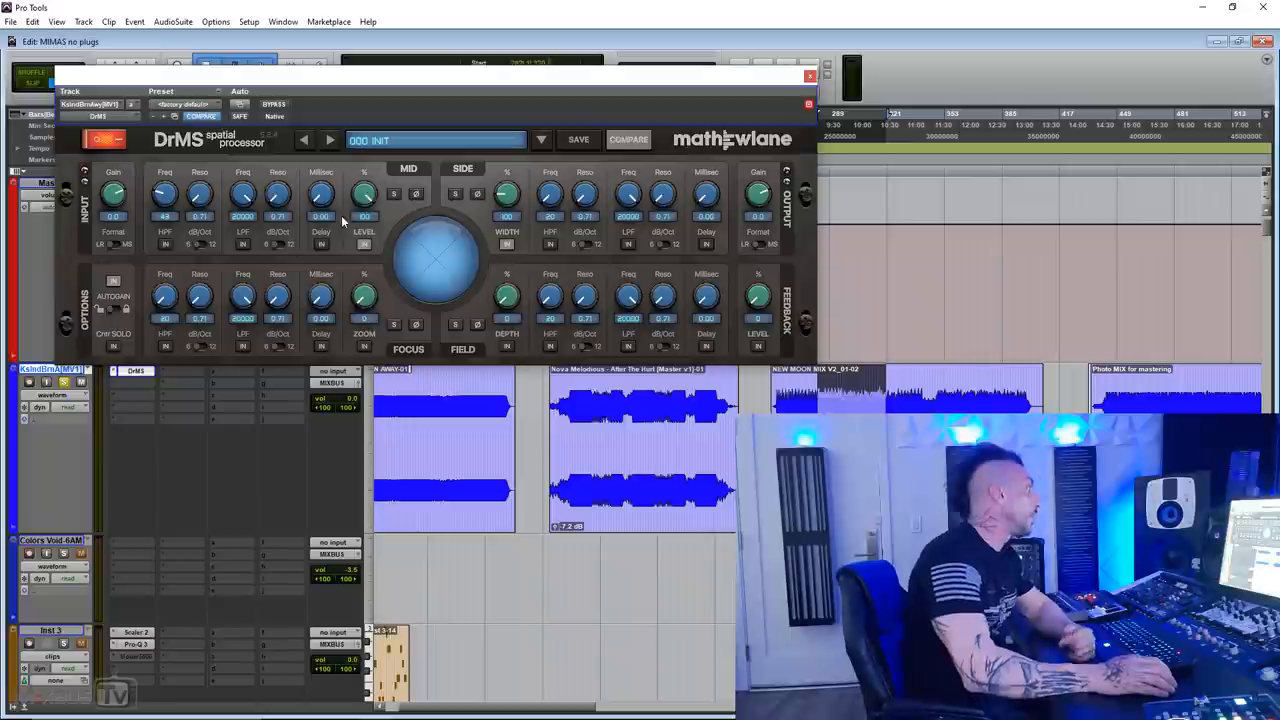
{"action": "mouse_move", "coordinate": [713, 238]}
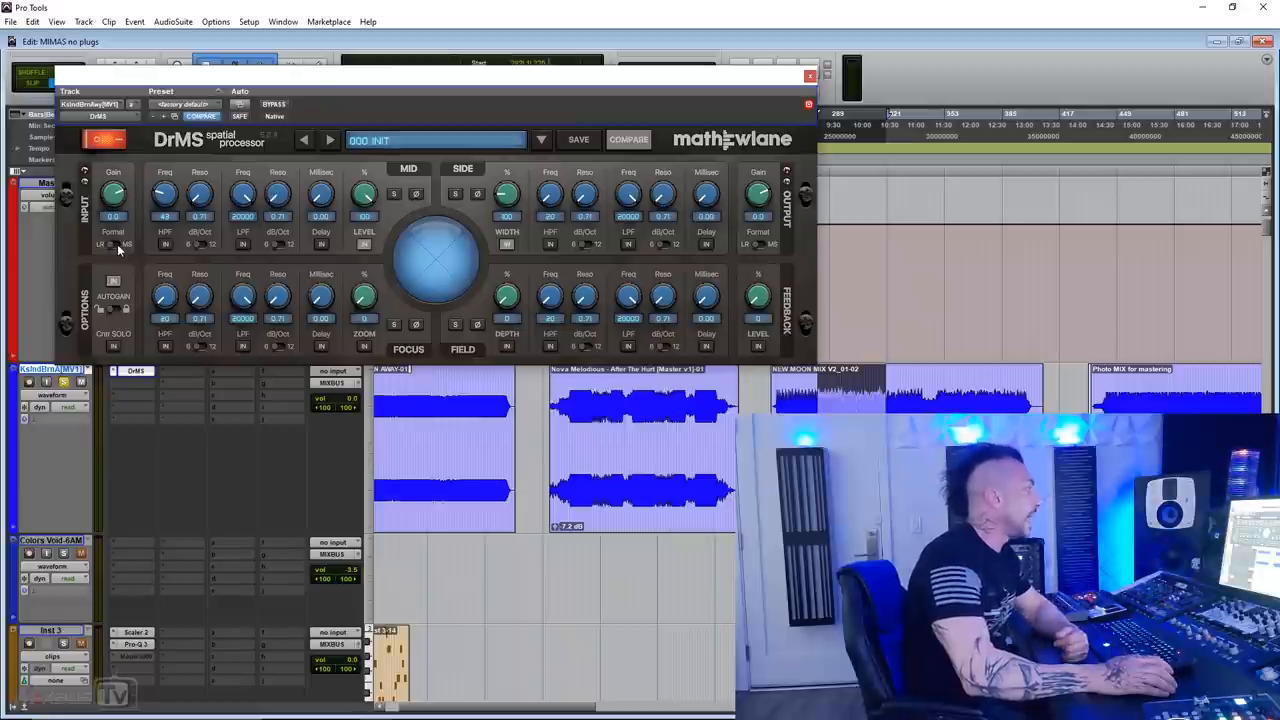
{"action": "mouse_move", "coordinate": [760, 248]}
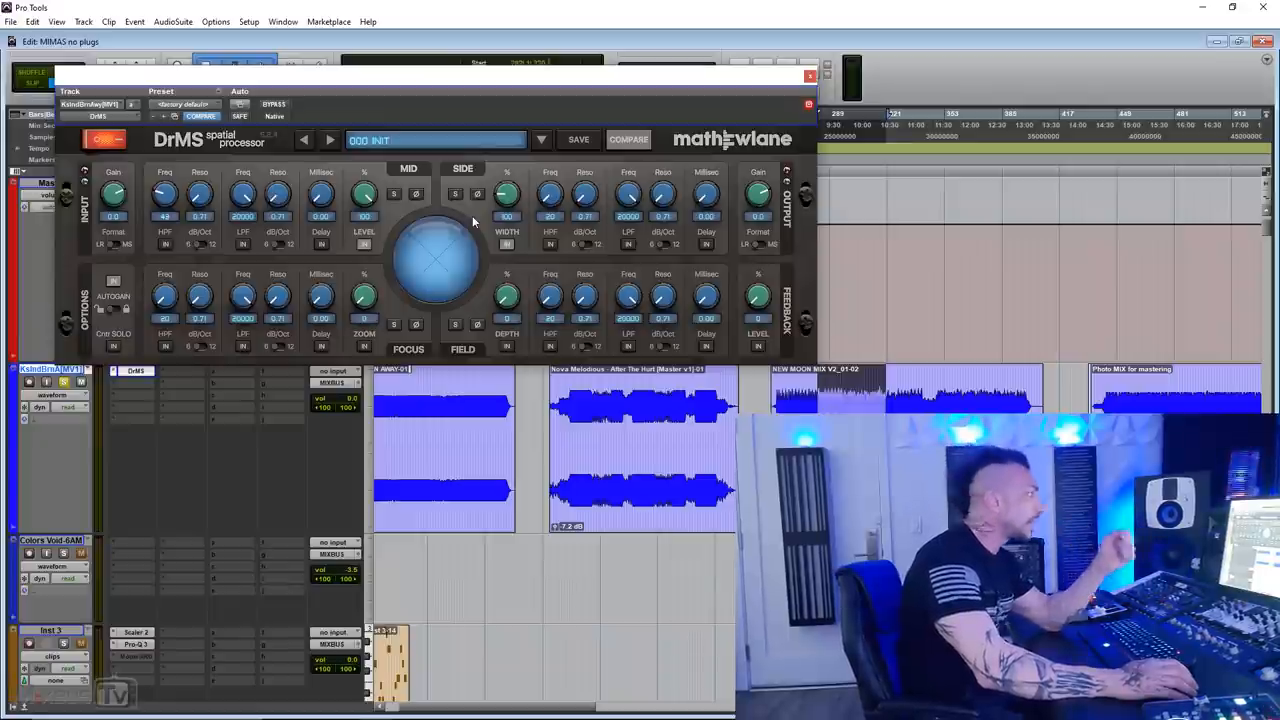
{"action": "mouse_move", "coordinate": [485, 219]}
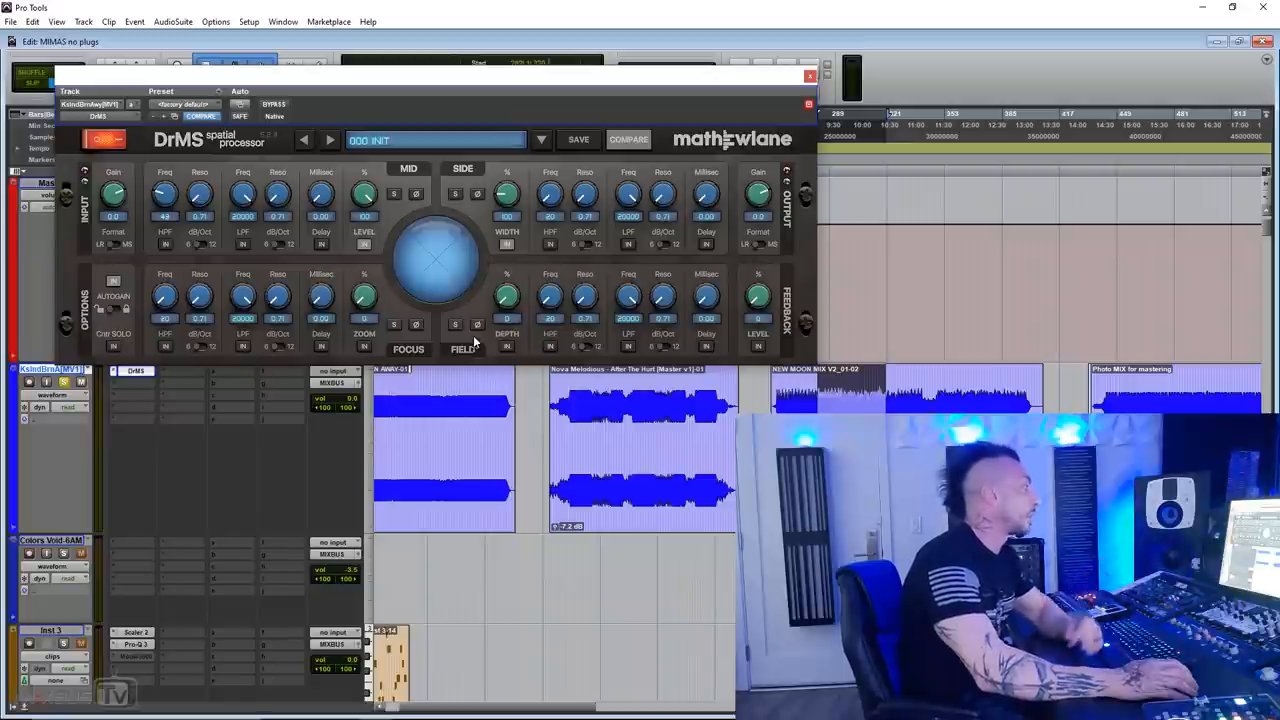
{"action": "left_click", "coordinate": [506, 244]}
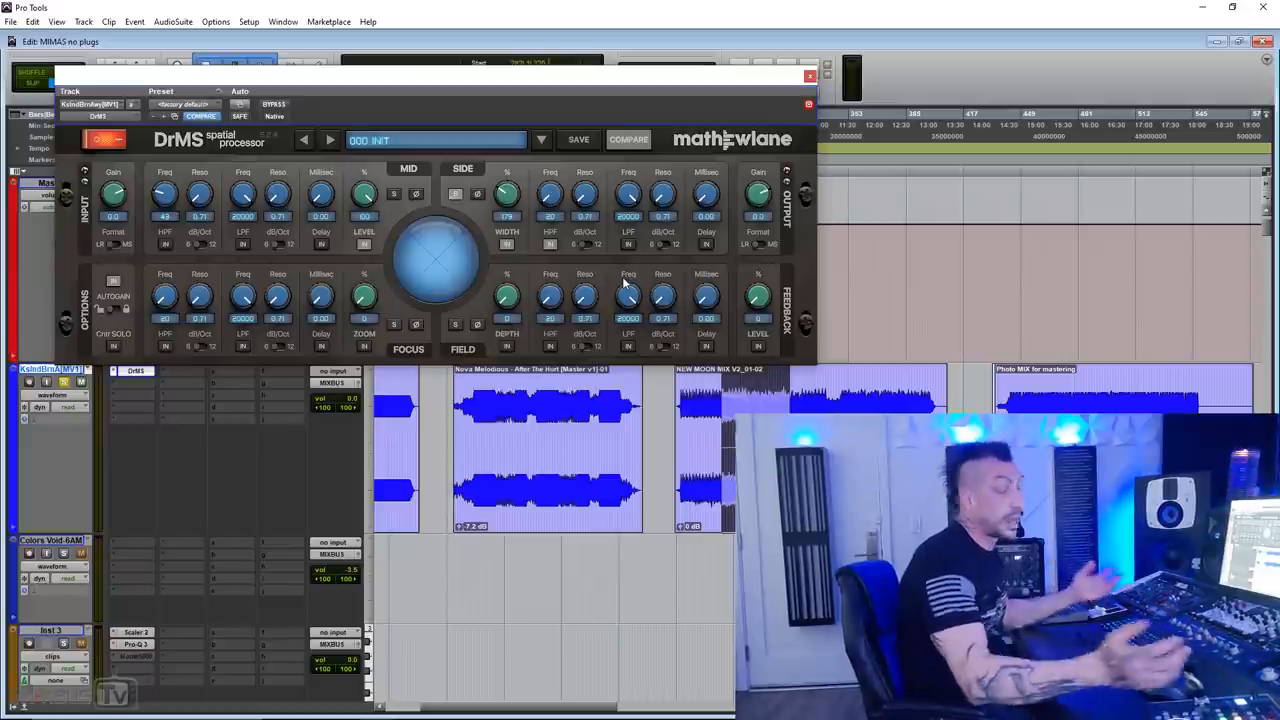
{"action": "mouse_move", "coordinate": [593, 232]}
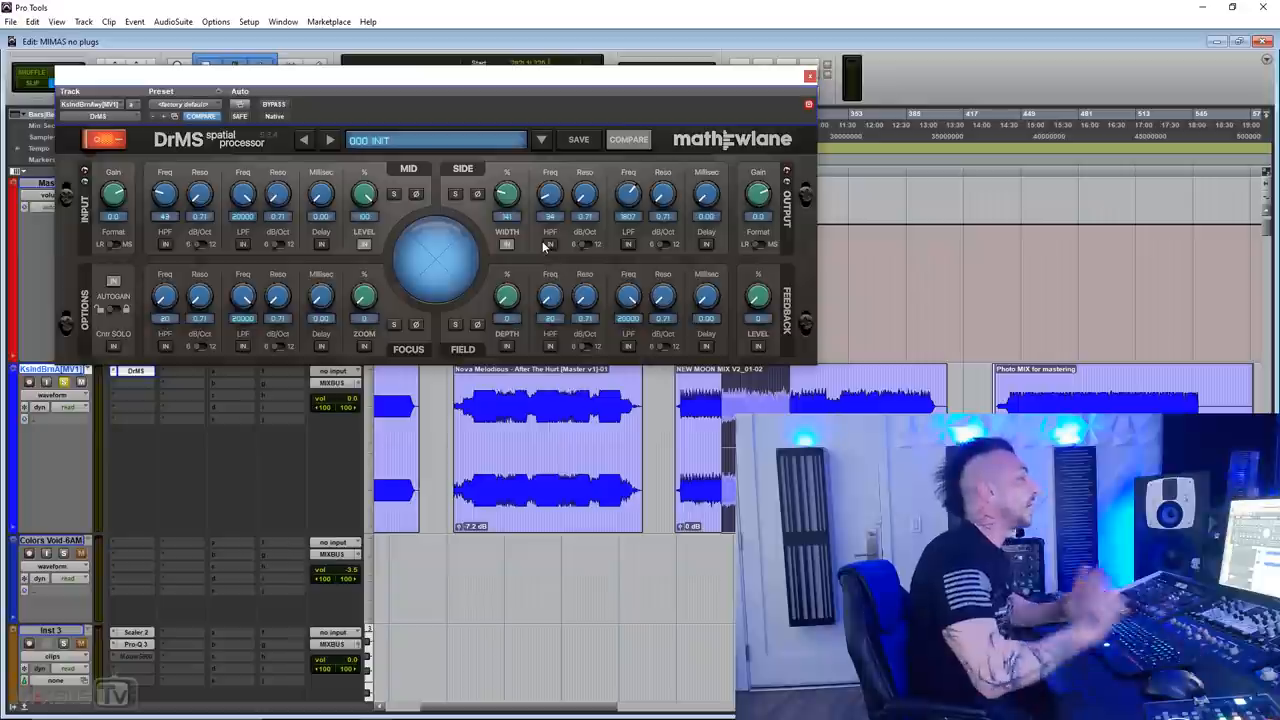
{"action": "mouse_move", "coordinate": [603, 216]}
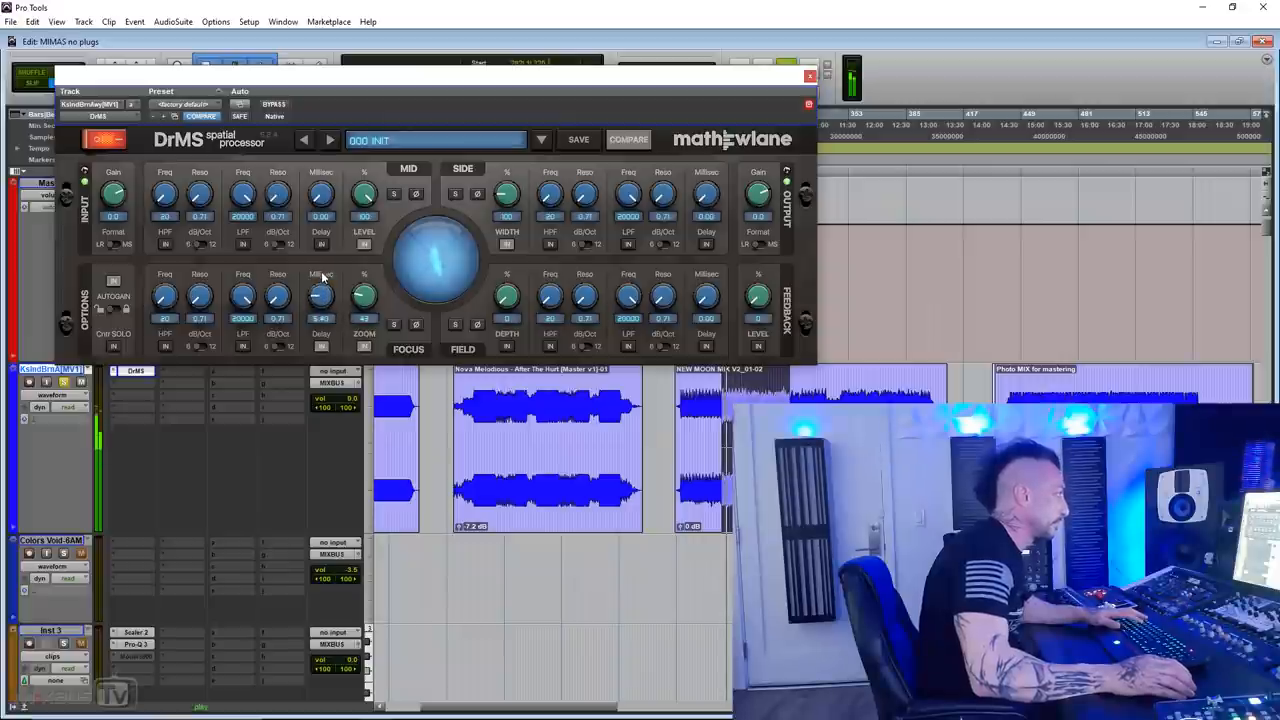
Step: Bypass and re-enable DrMS, then set focus delay to 4.56 ms and zoom to 65
{"action": "left_click", "coordinate": [105, 139]}
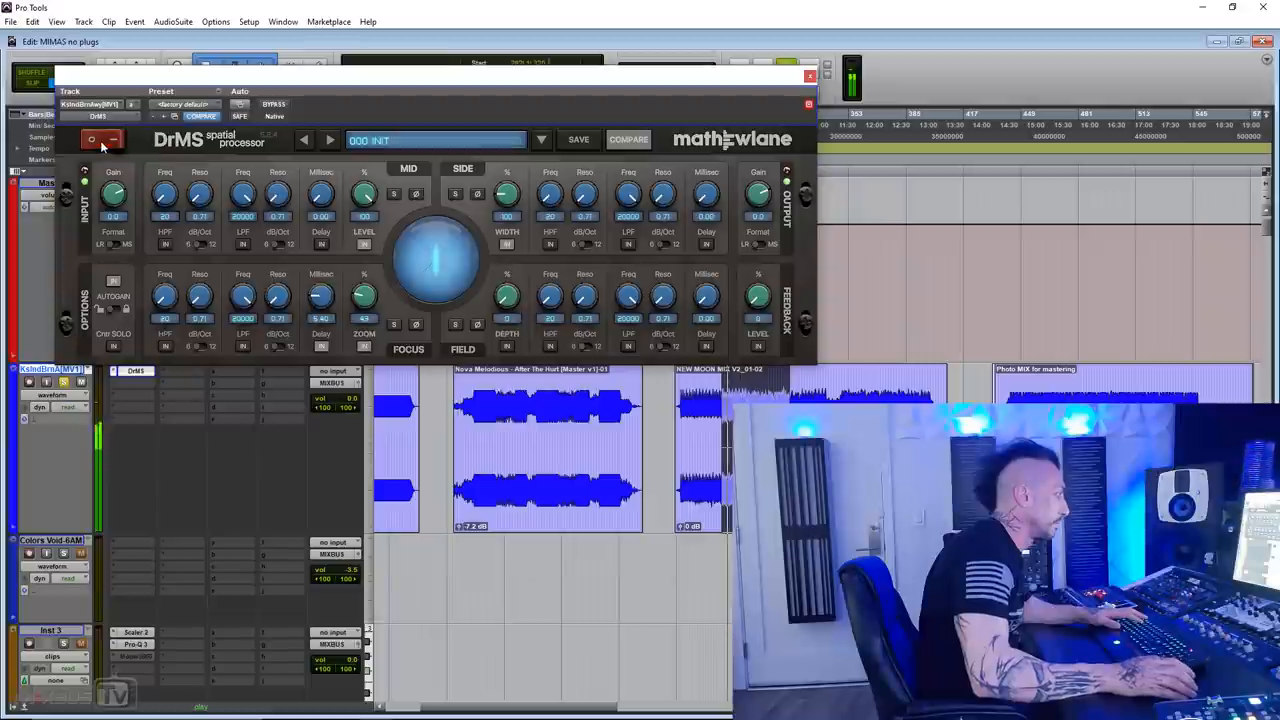
{"action": "left_click", "coordinate": [107, 139]}
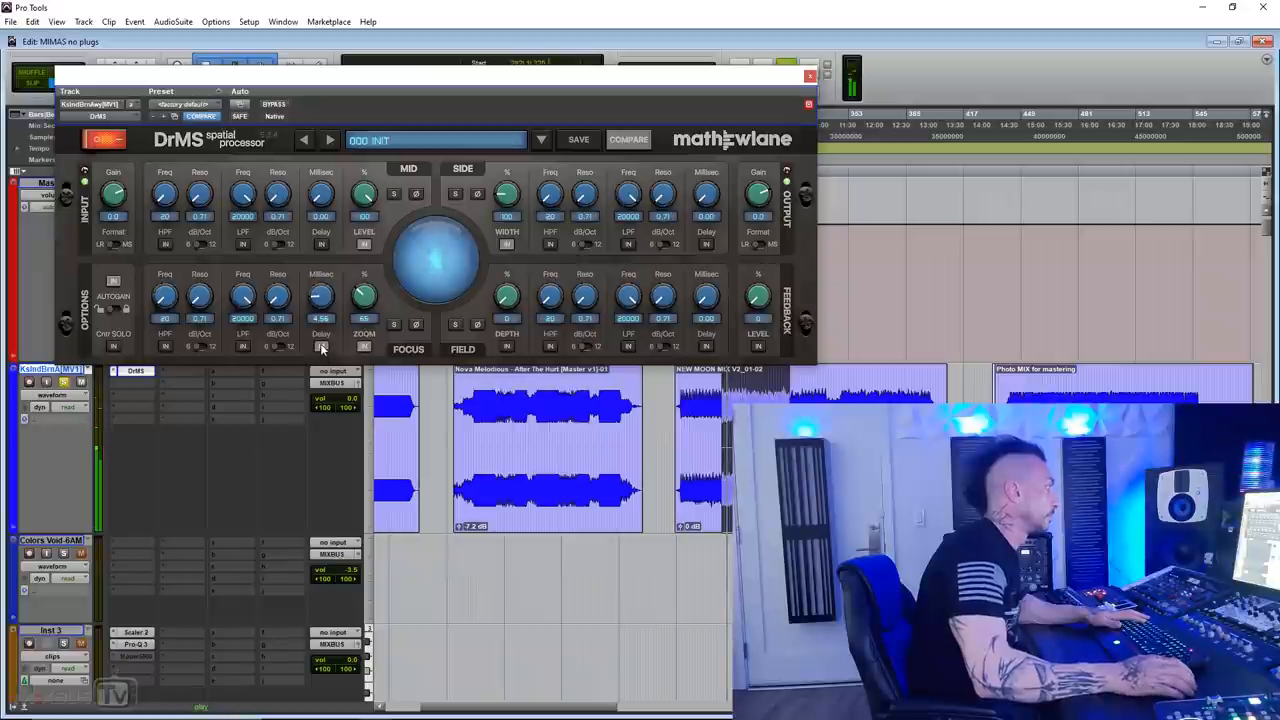
Step: Lower the DrMS Focus Zoom knob to about 49%, mid delay reading near 4.86 ms
{"action": "left_click_drag", "start_coordinate": [321, 295], "coordinate": [321, 270]}
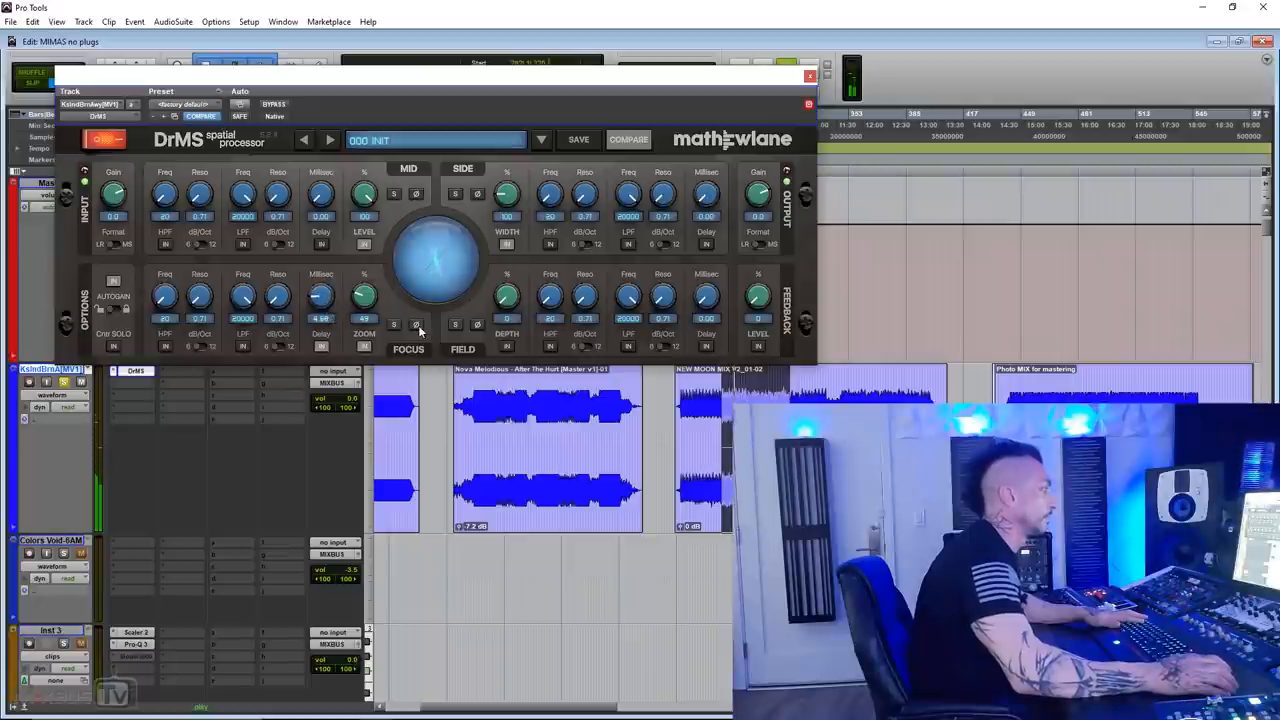
Step: A/B DrMS off and on, widen the side to 125% and adjust the focus delay
{"action": "left_click", "coordinate": [100, 139]}
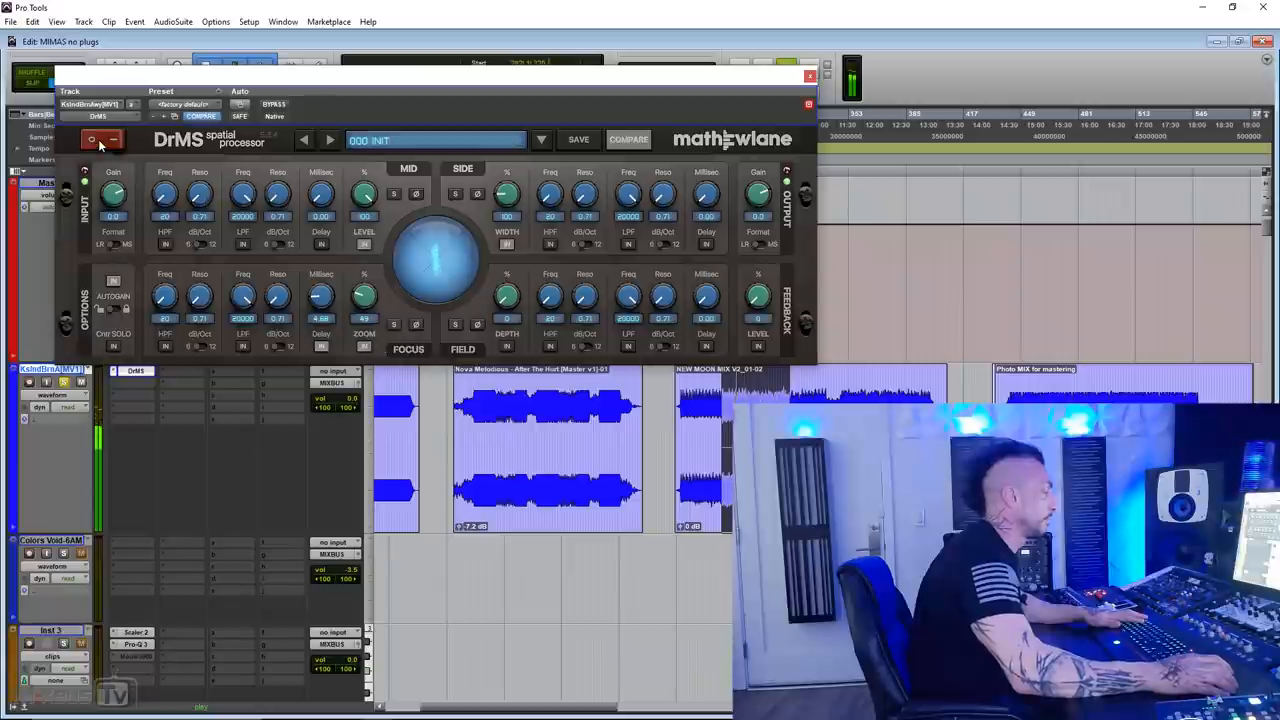
{"action": "left_click", "coordinate": [91, 139]}
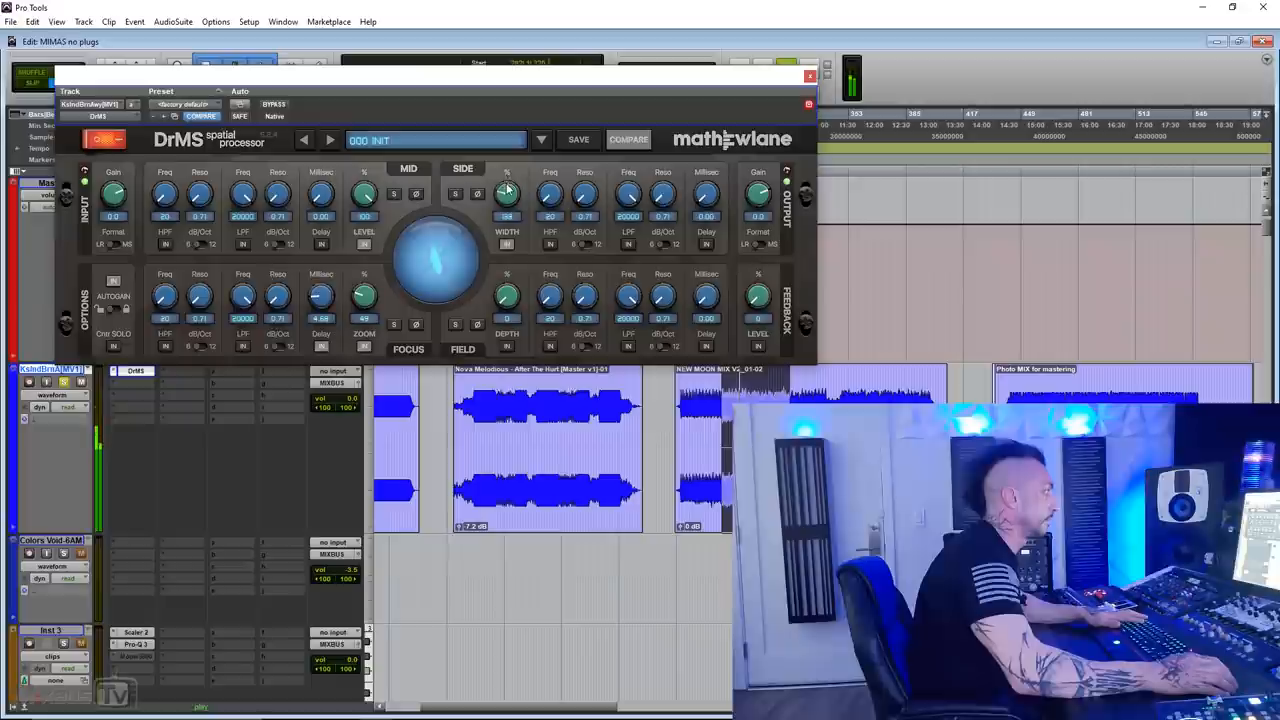
{"action": "left_click", "coordinate": [417, 323]}
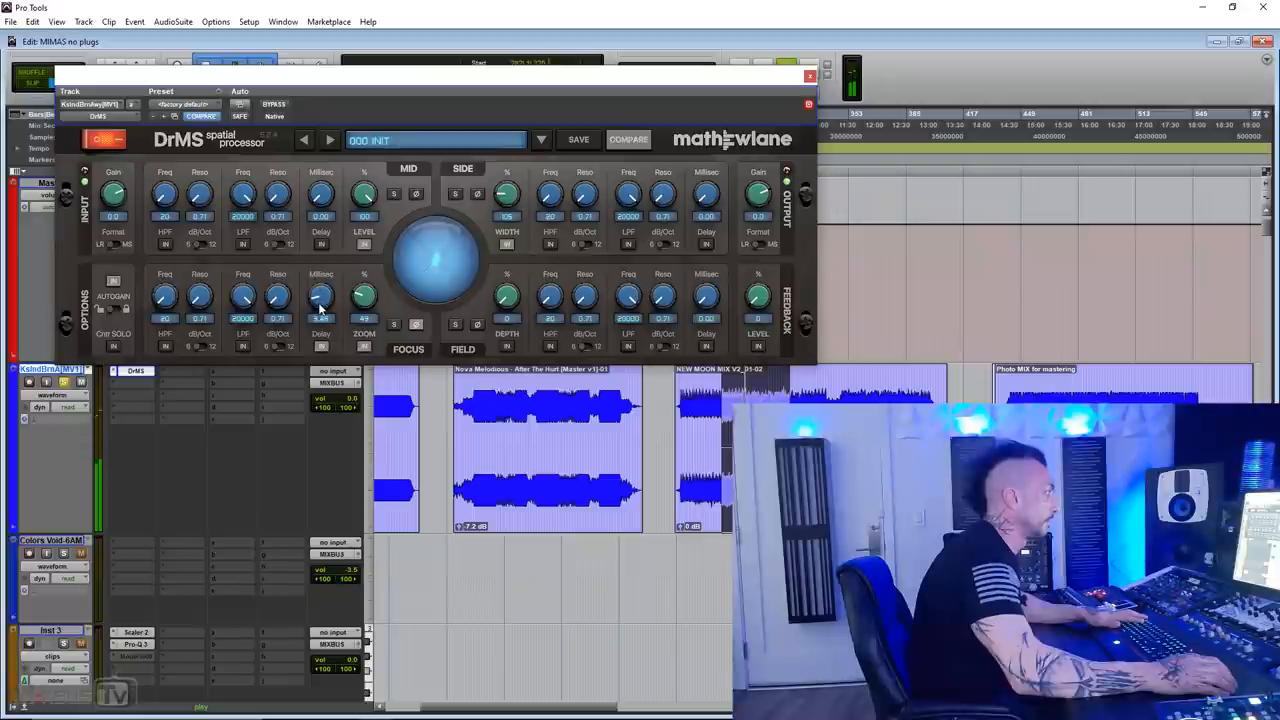
{"action": "left_click_drag", "start_coordinate": [321, 295], "coordinate": [321, 305]}
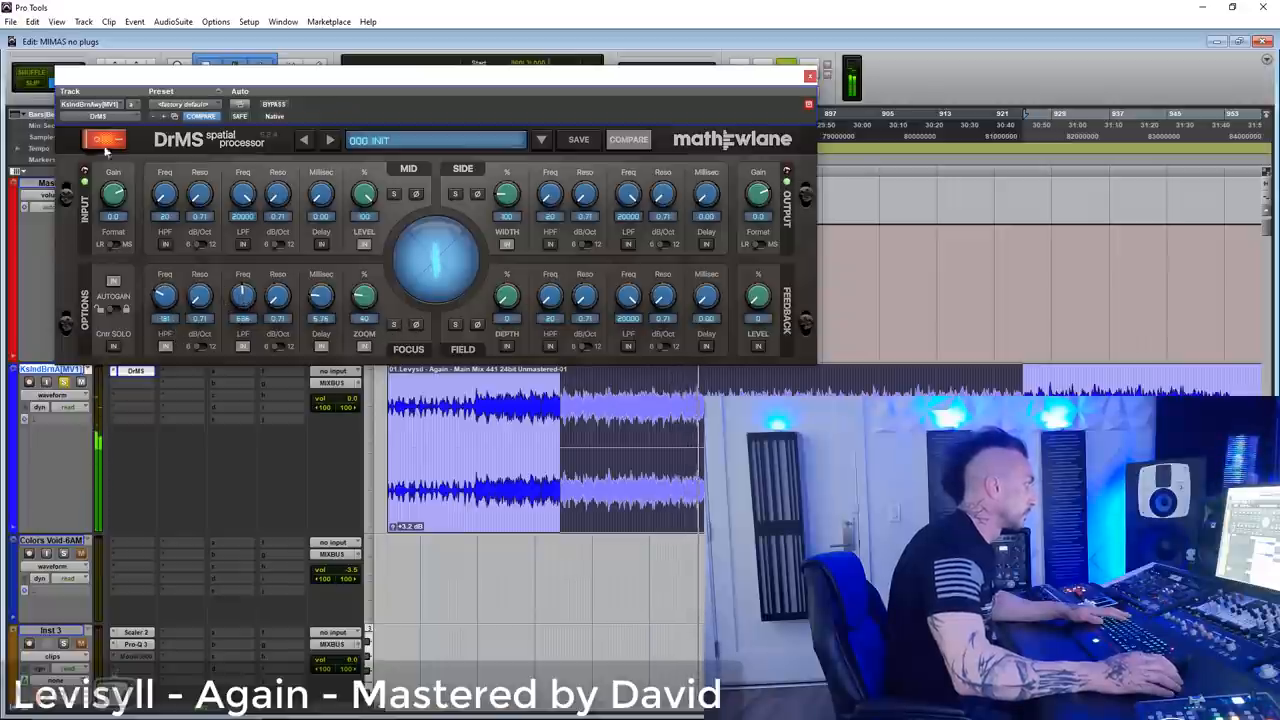
Step: Toggle DrMS power repeatedly to A/B the mix with focus zoom 71 and delay near 5.4 ms
{"action": "left_click", "coordinate": [105, 139]}
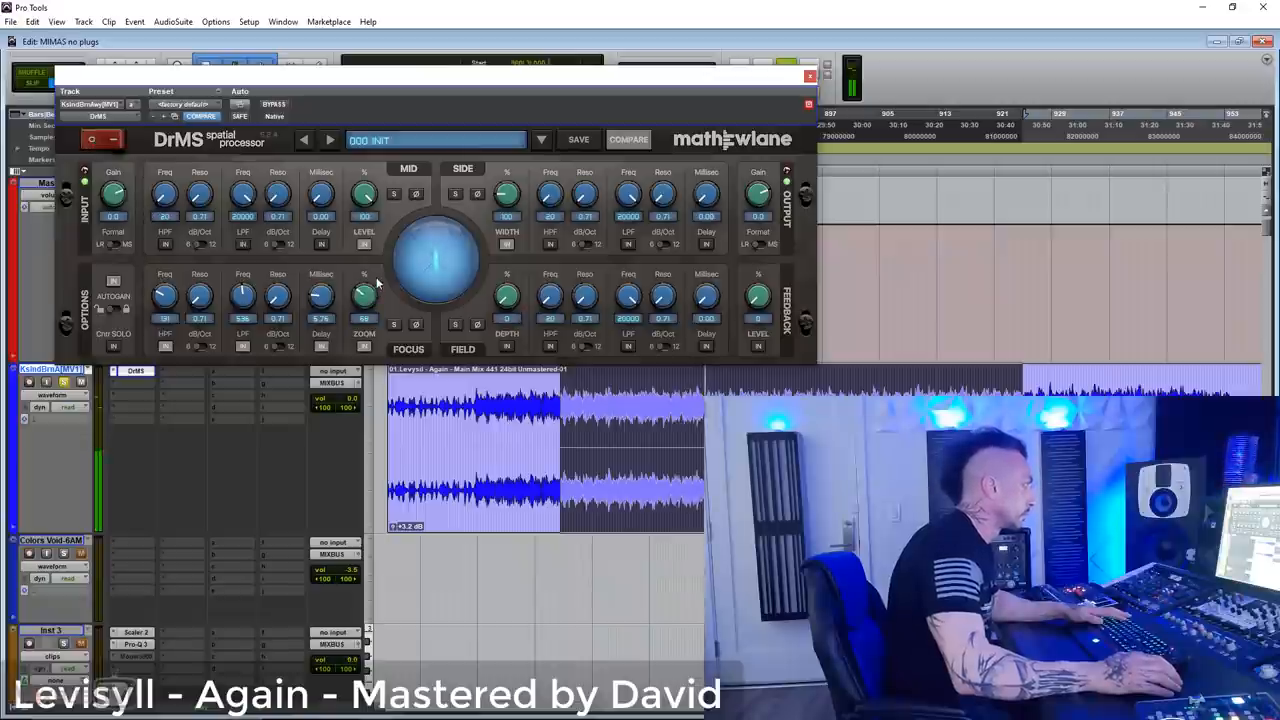
{"action": "left_click", "coordinate": [104, 139]}
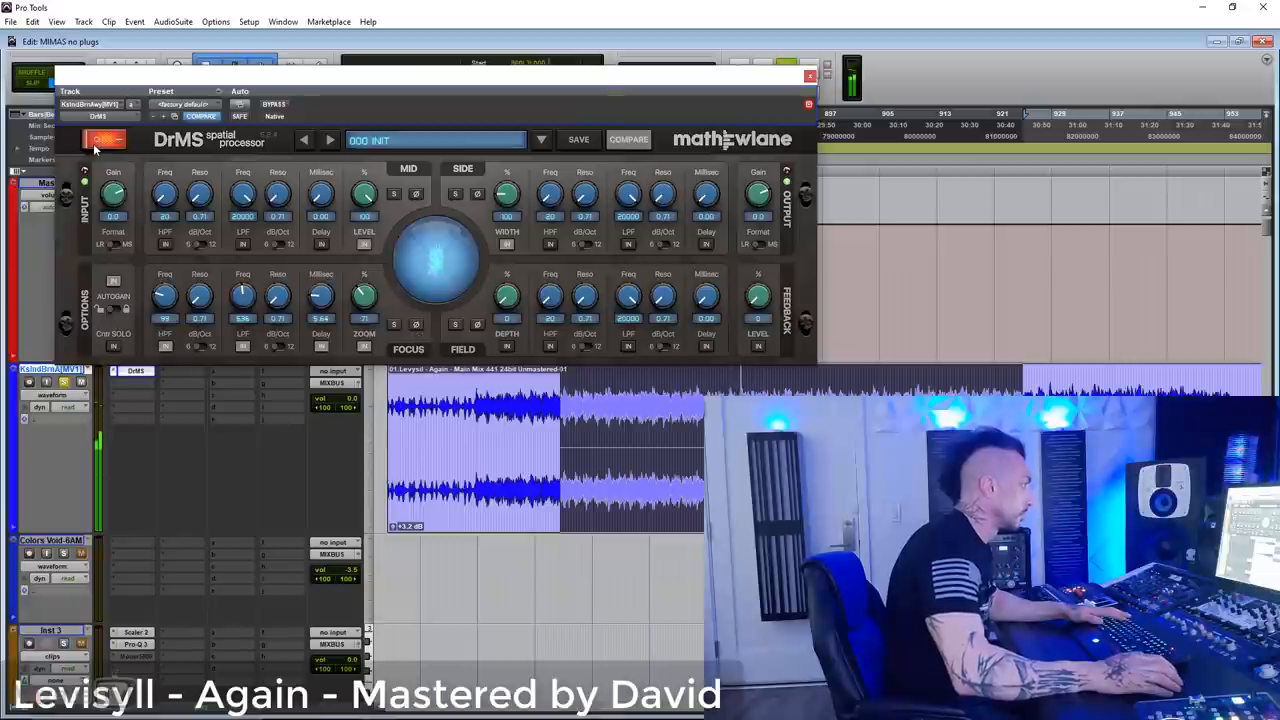
{"action": "left_click", "coordinate": [105, 139]}
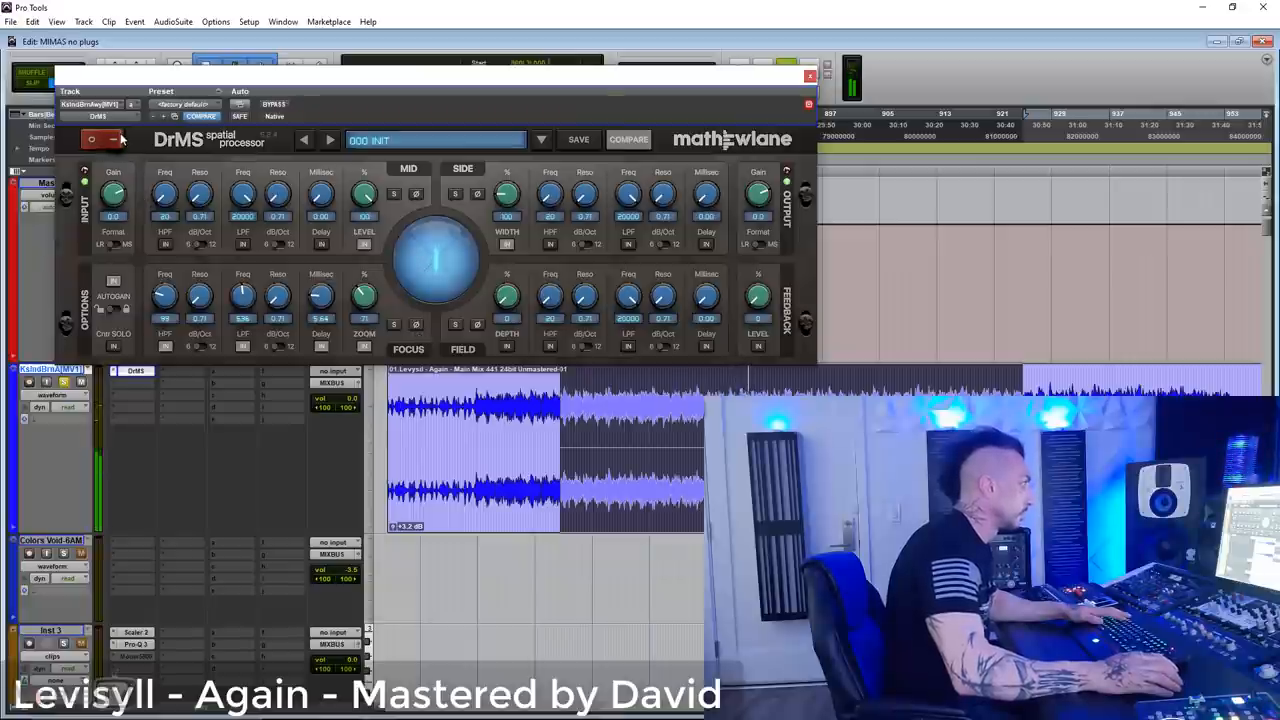
{"action": "left_click", "coordinate": [105, 139]}
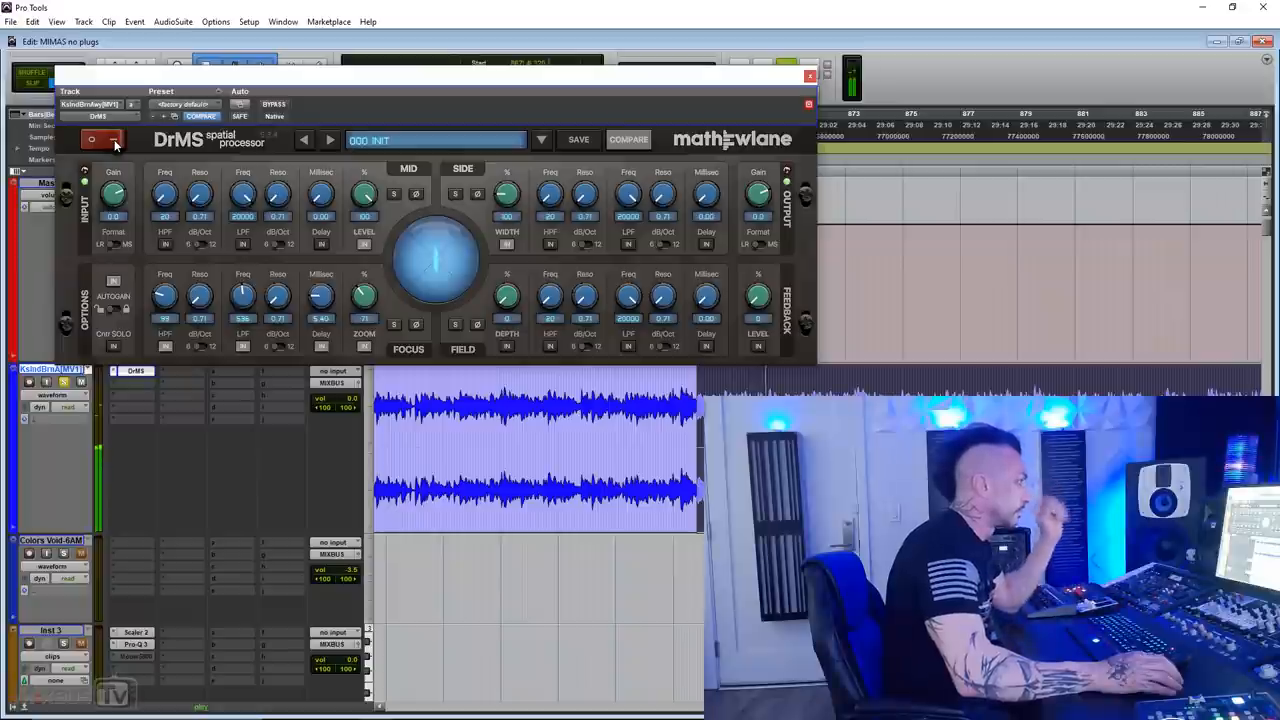
{"action": "left_click", "coordinate": [105, 139]}
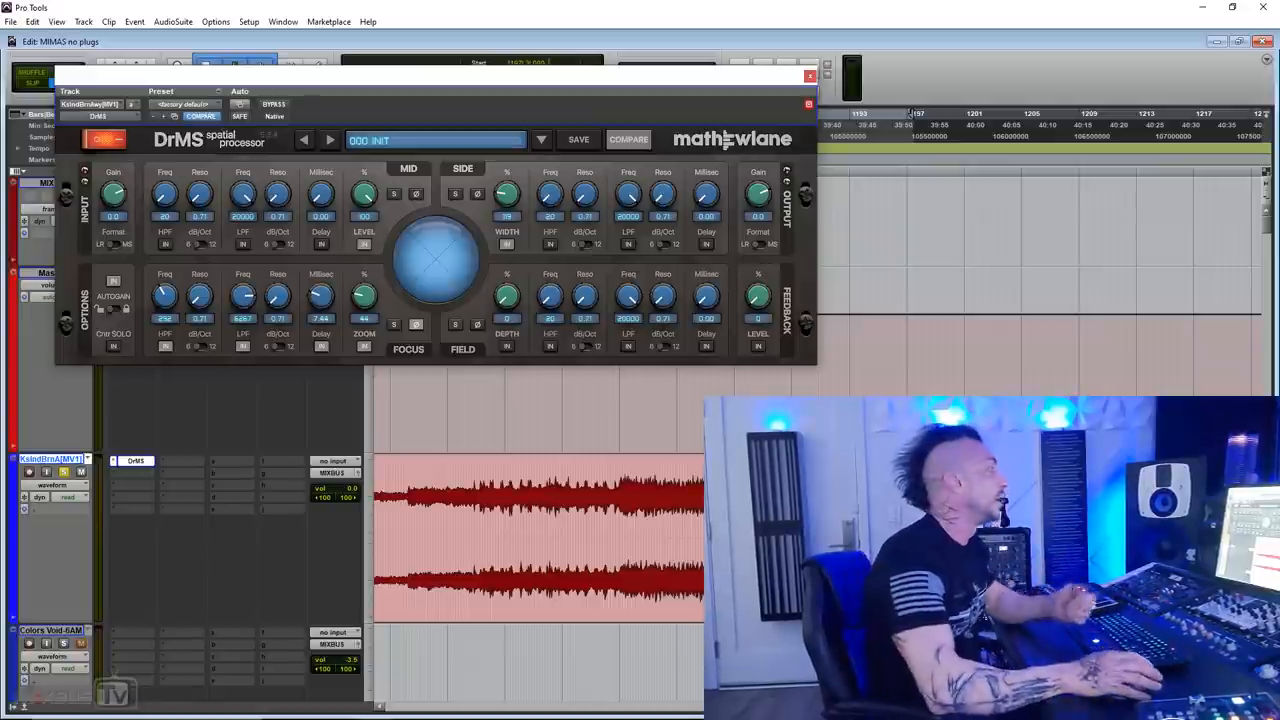
{"action": "mouse_move", "coordinate": [372, 377]}
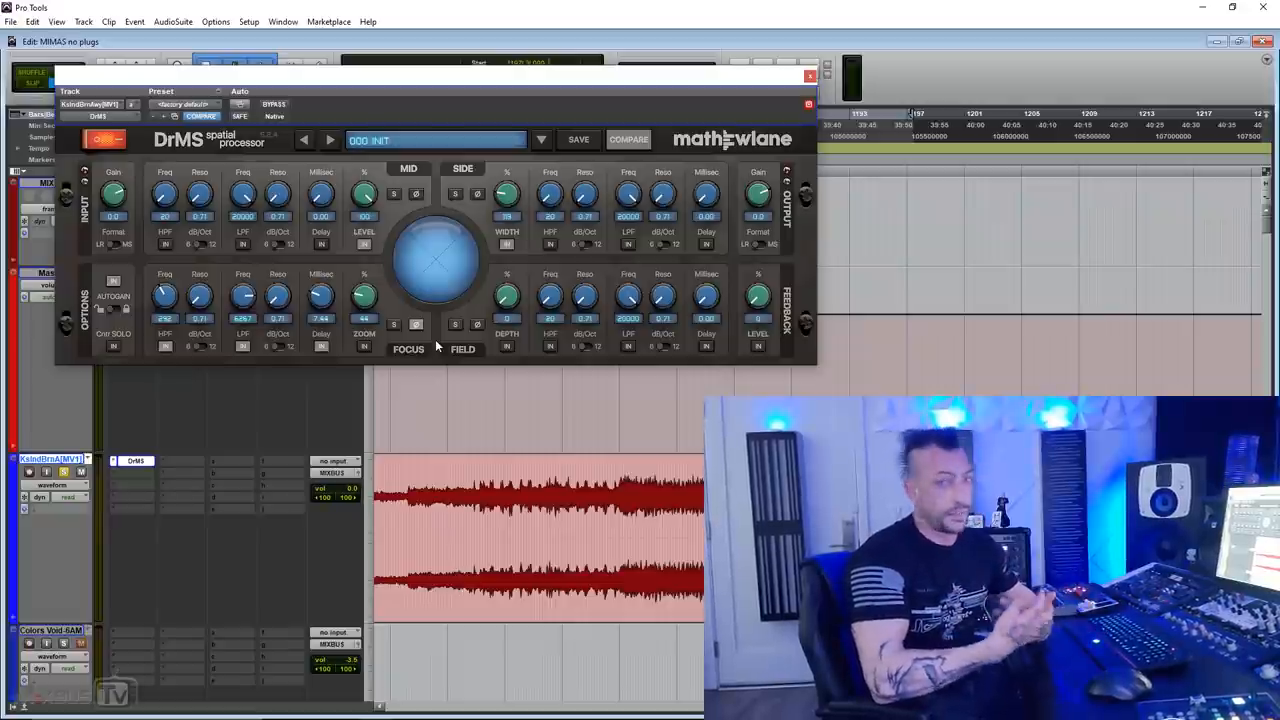
{"action": "mouse_move", "coordinate": [390, 322]}
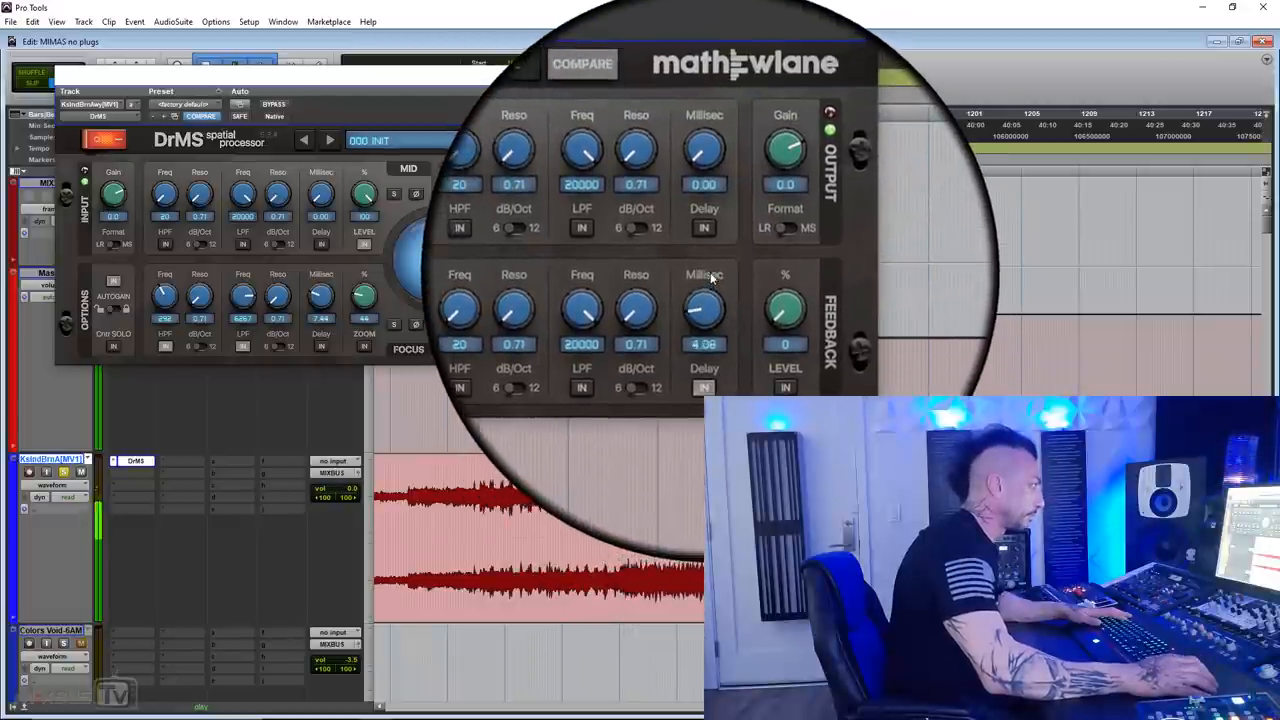
Step: Drag the DrMS Feedback Delay knob down to about 2.54 ms, leaving feedback level at 0%
{"action": "left_click_drag", "start_coordinate": [704, 305], "coordinate": [704, 320]}
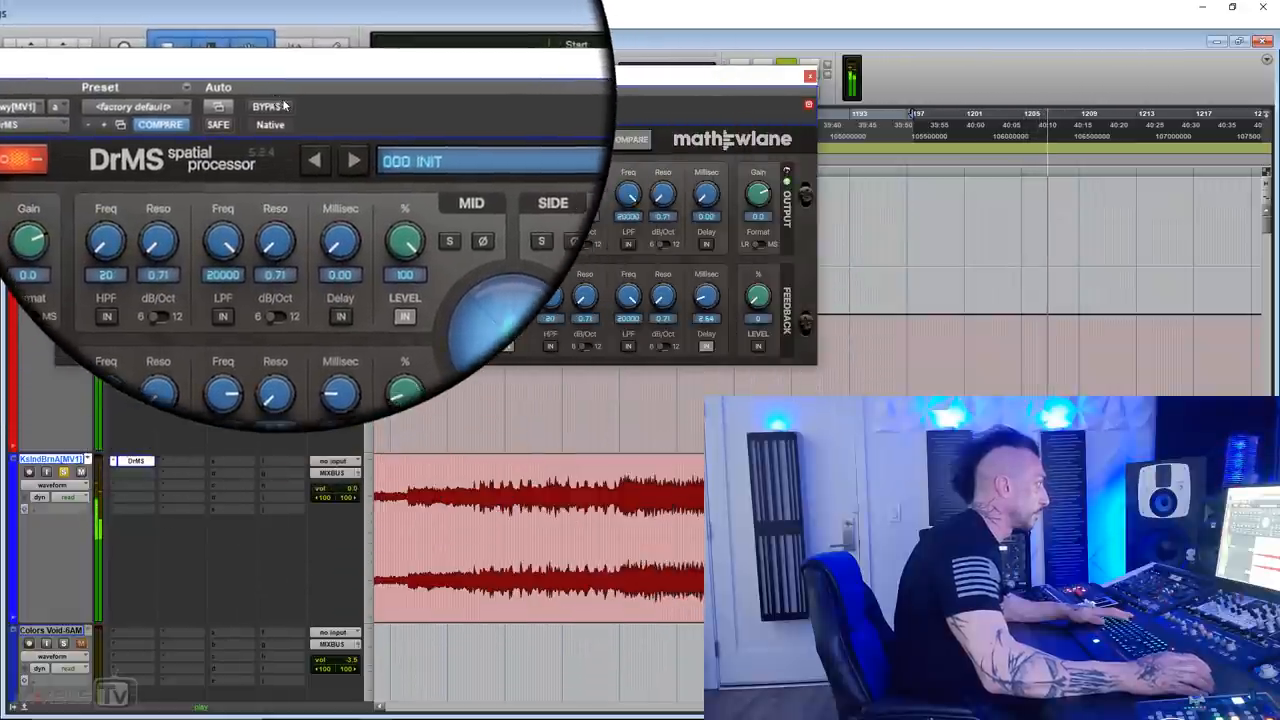
Step: Bypass DrMS to compare, then on Deezel's 'Photo' set field depth 29 and feedback delay 0.86 ms
{"action": "left_click", "coordinate": [280, 97]}
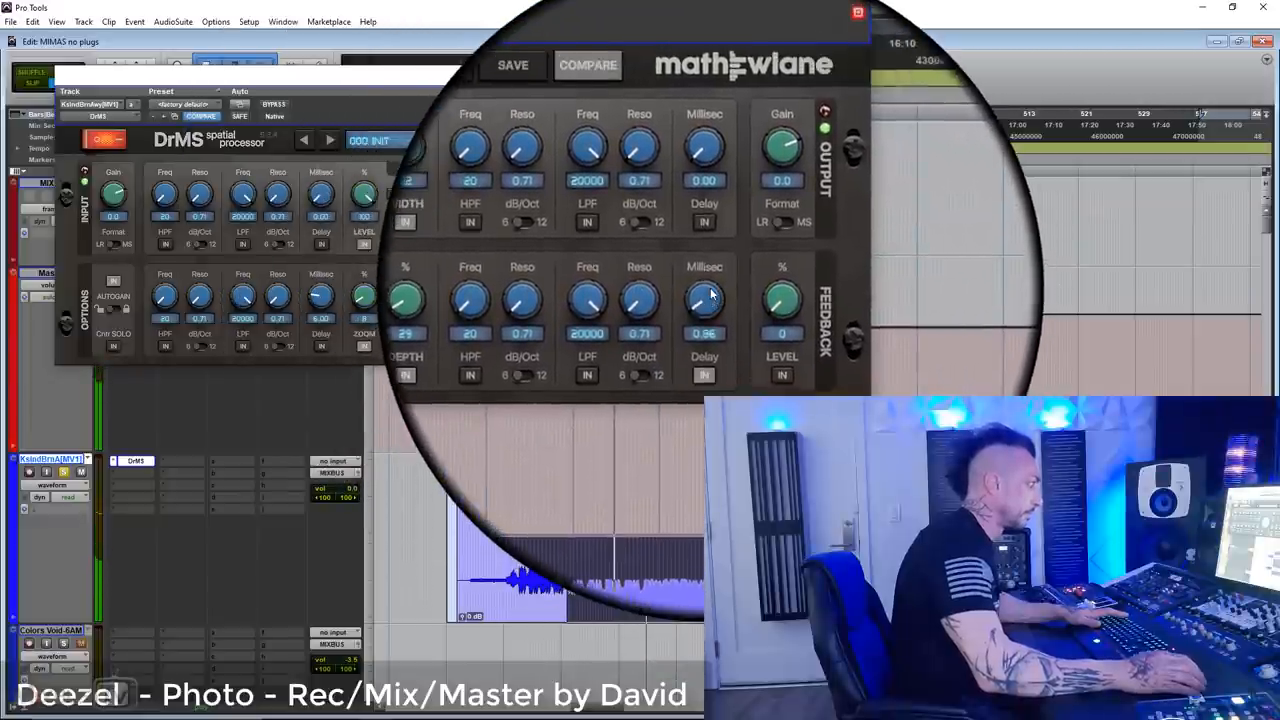
{"action": "left_click_drag", "start_coordinate": [704, 300], "coordinate": [704, 285]}
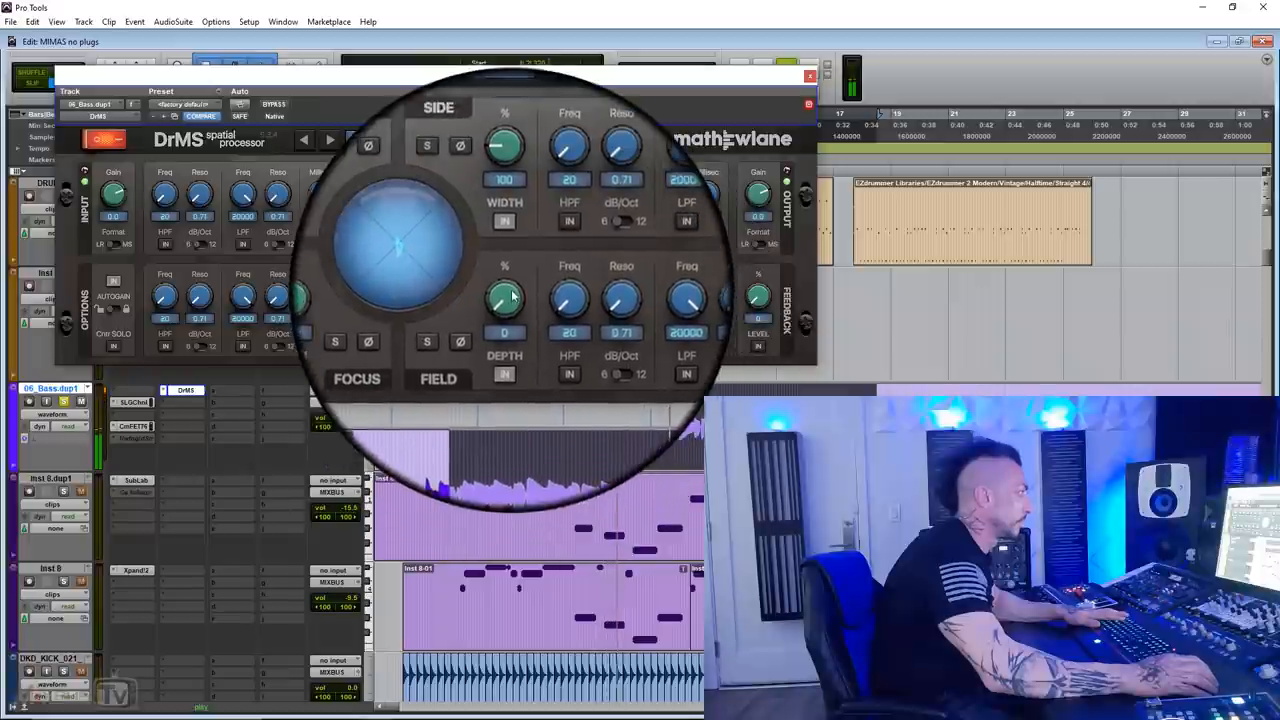
Step: Drag the DrMS Field Depth knob upward on the 06_Bass.dup1 track
{"action": "left_click_drag", "start_coordinate": [505, 293], "coordinate": [505, 270]}
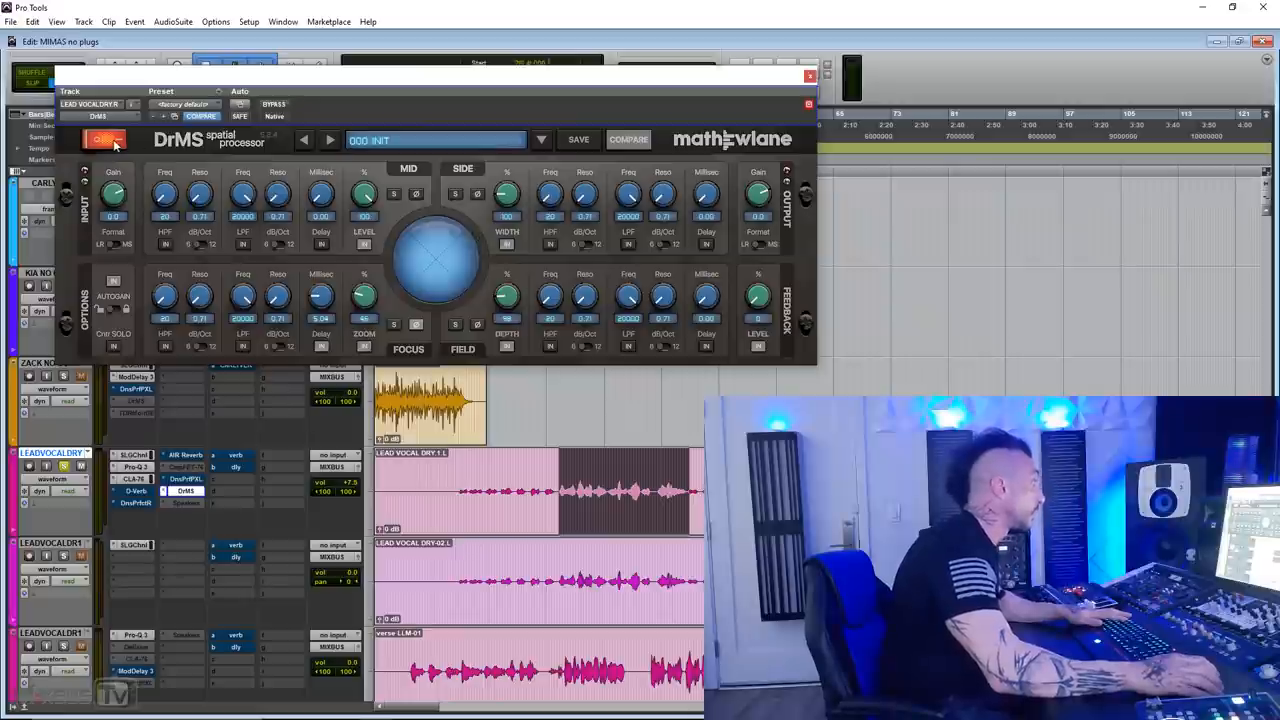
Step: Bypass and re-enable DrMS twice on LEADVOCALDRY, ending with processing on
{"action": "left_click", "coordinate": [105, 139]}
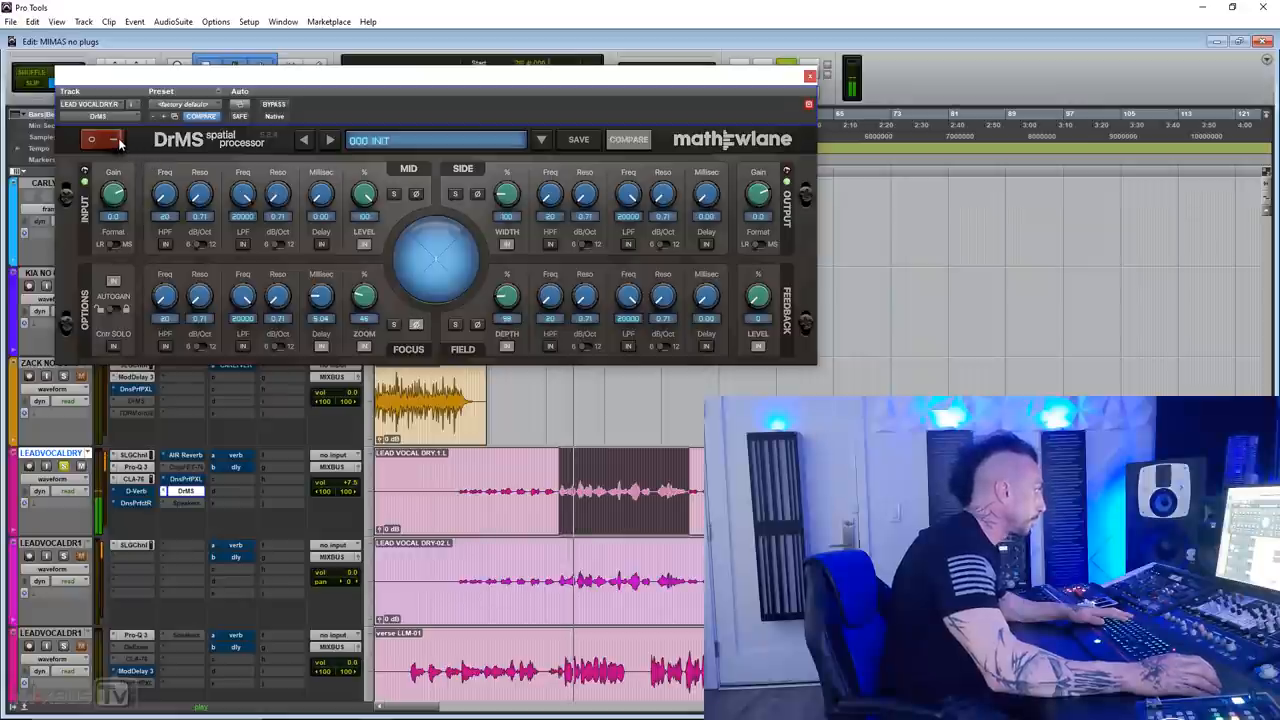
{"action": "left_click", "coordinate": [92, 139]}
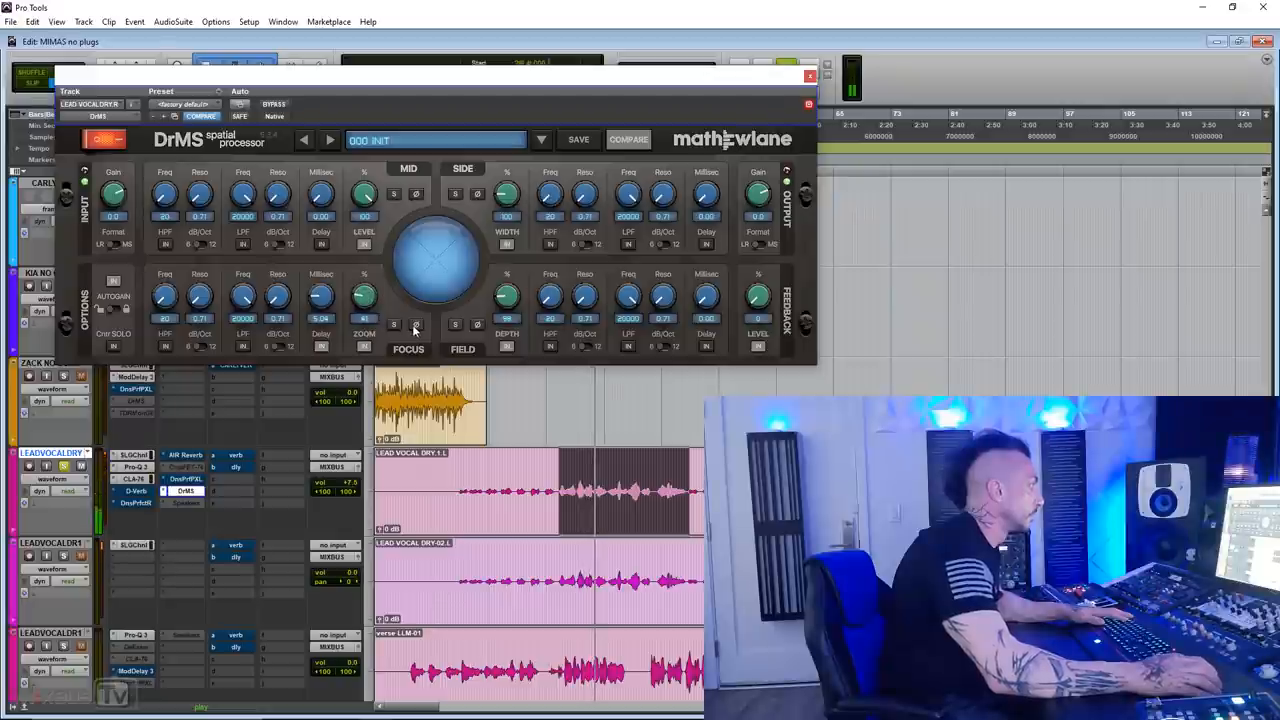
{"action": "left_click", "coordinate": [105, 139]}
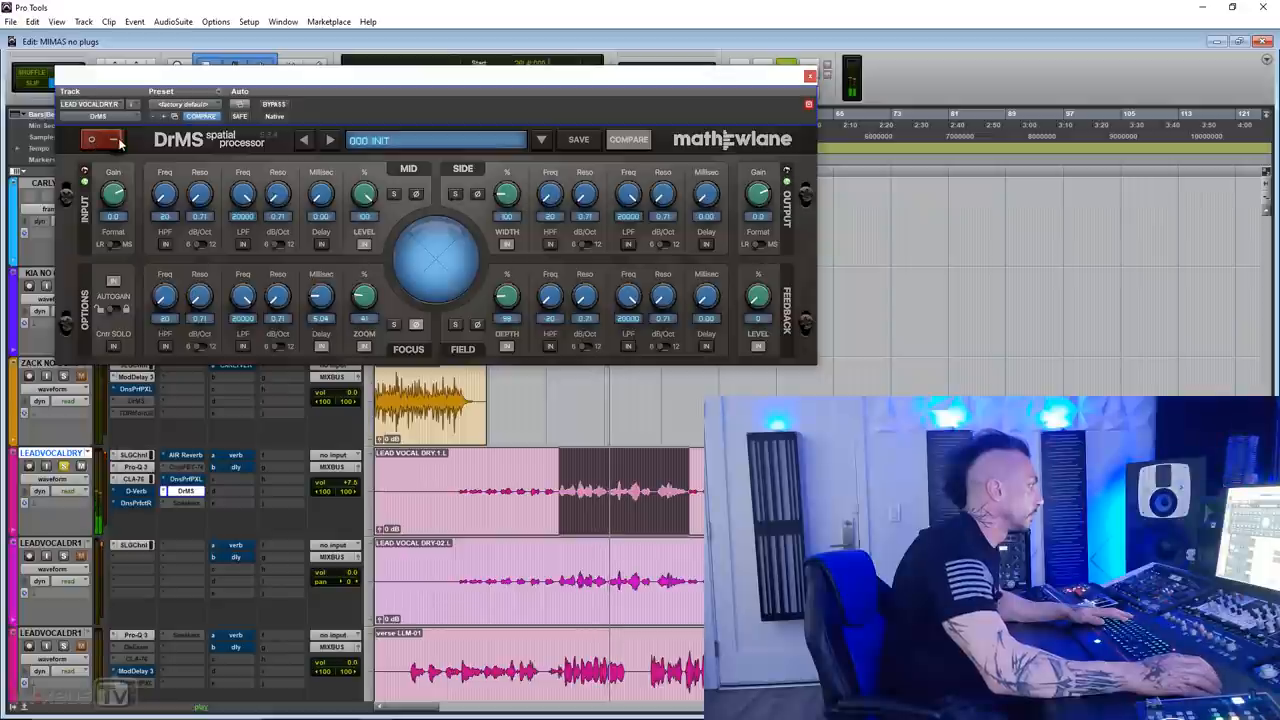
{"action": "left_click", "coordinate": [104, 139]}
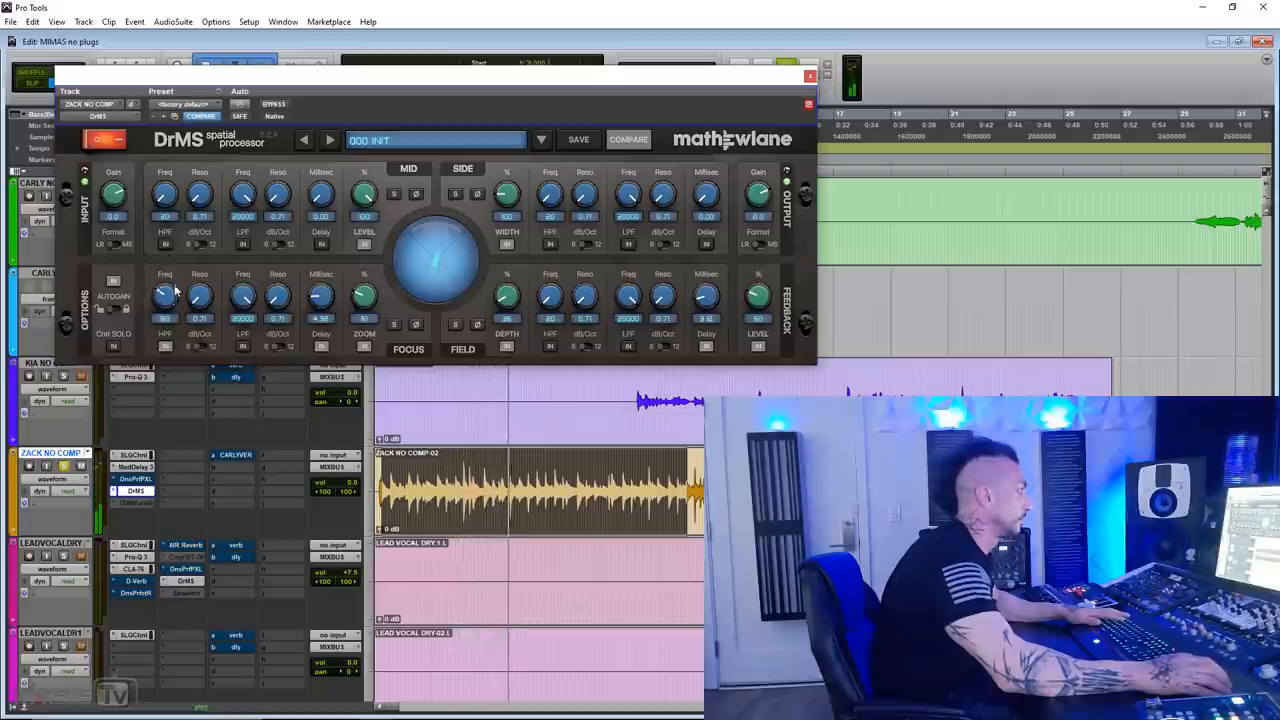
Step: Toggle DrMS bypass repeatedly on ZACK NO COMP, leaving processing switched off
{"action": "left_click", "coordinate": [106, 139]}
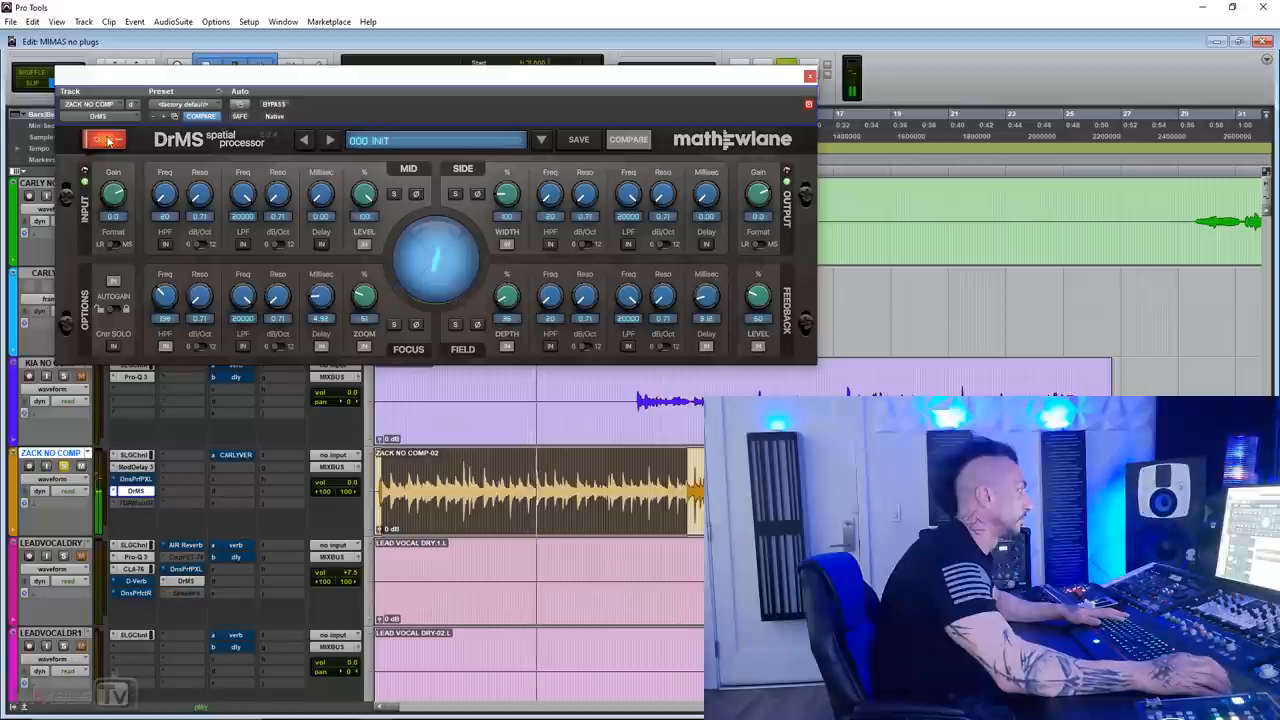
{"action": "left_click", "coordinate": [105, 139]}
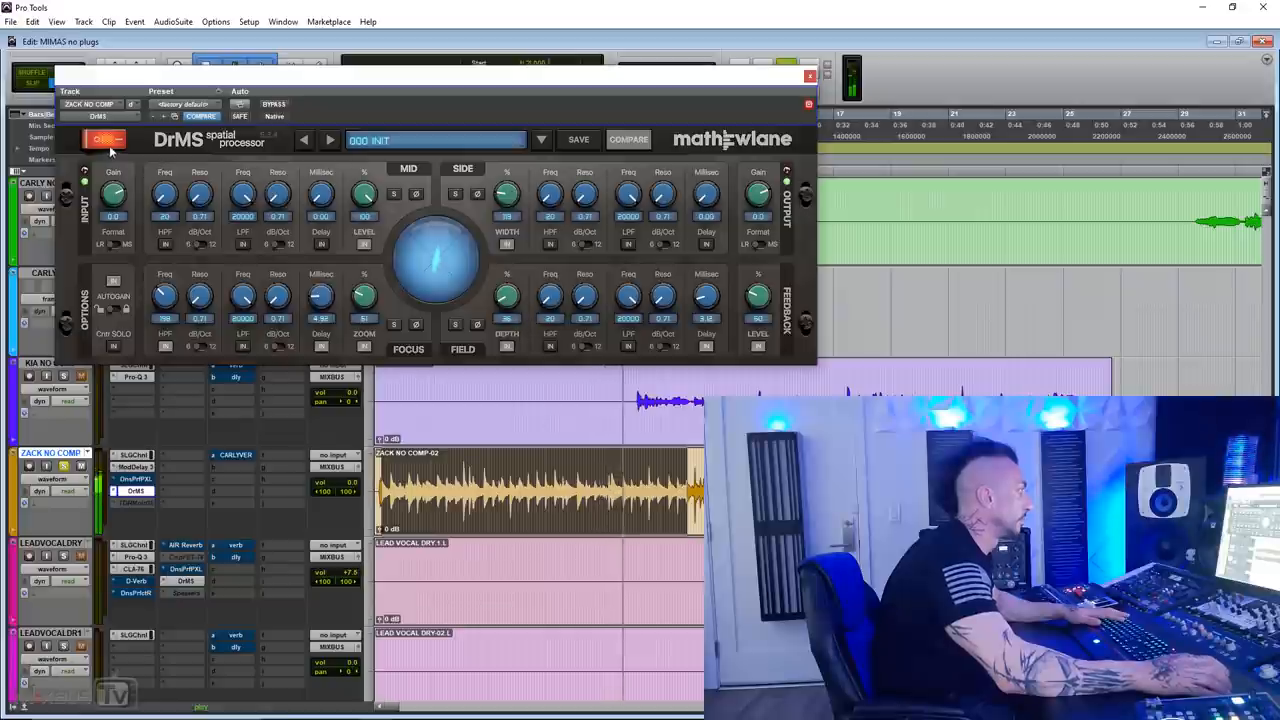
{"action": "left_click", "coordinate": [107, 139]}
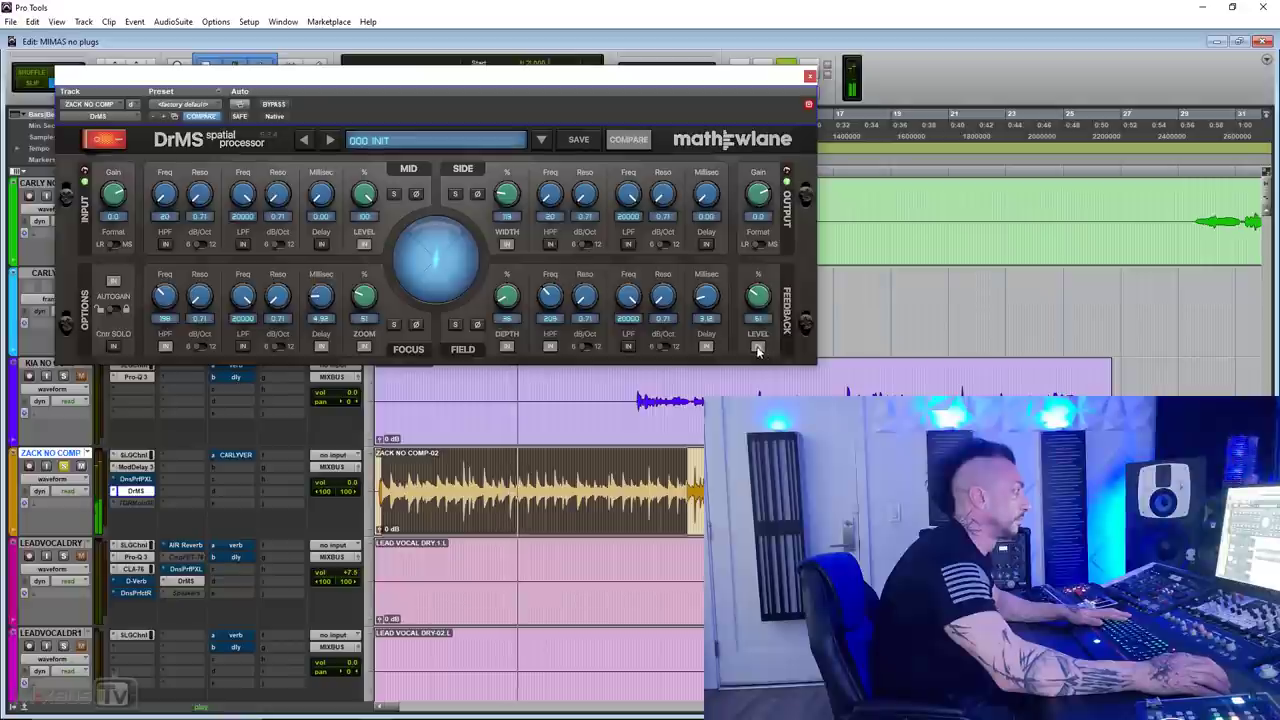
{"action": "left_click", "coordinate": [105, 138]}
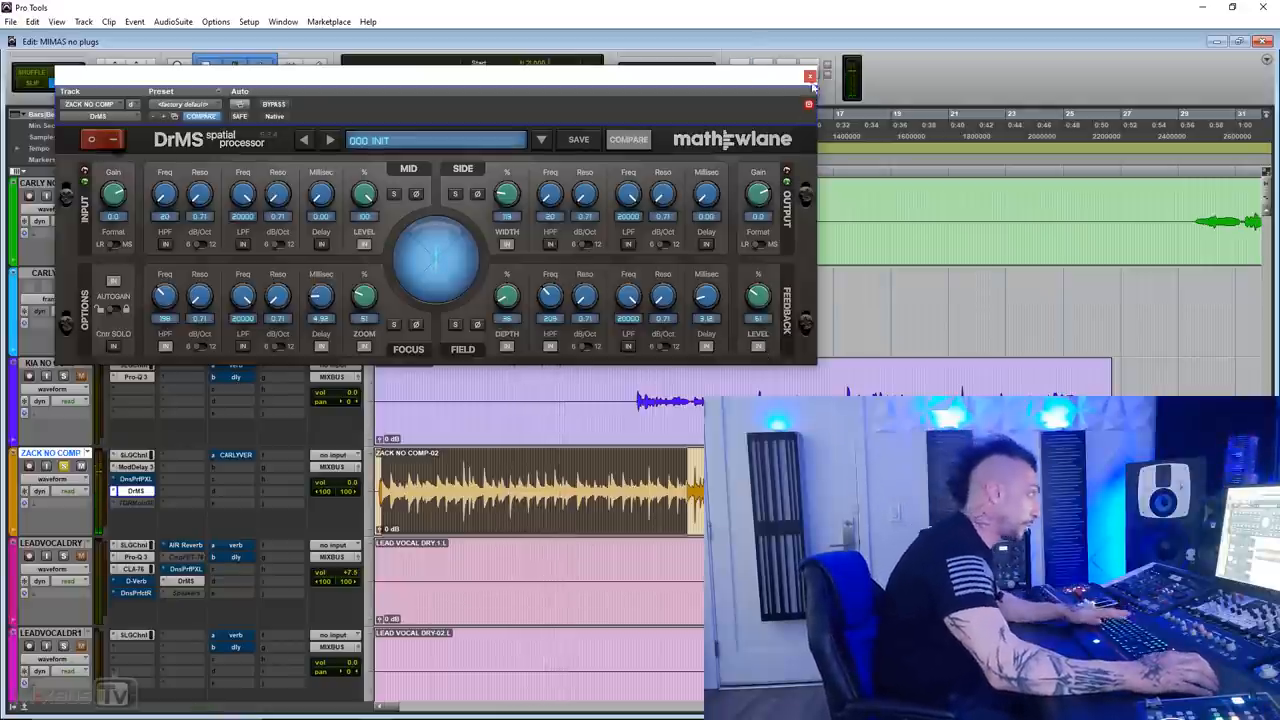
Step: Close the previous DrMS window, then switch DrMS on and off on Summertime
{"action": "left_click", "coordinate": [810, 77]}
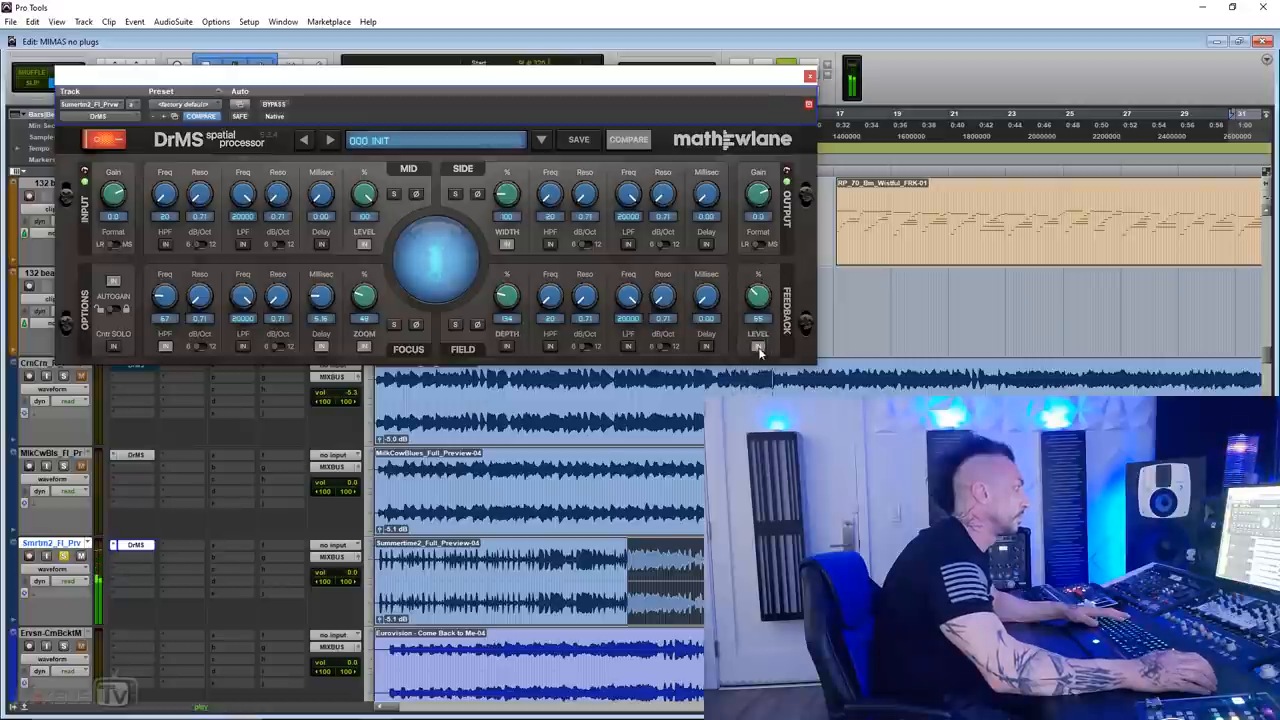
{"action": "left_click", "coordinate": [758, 346]}
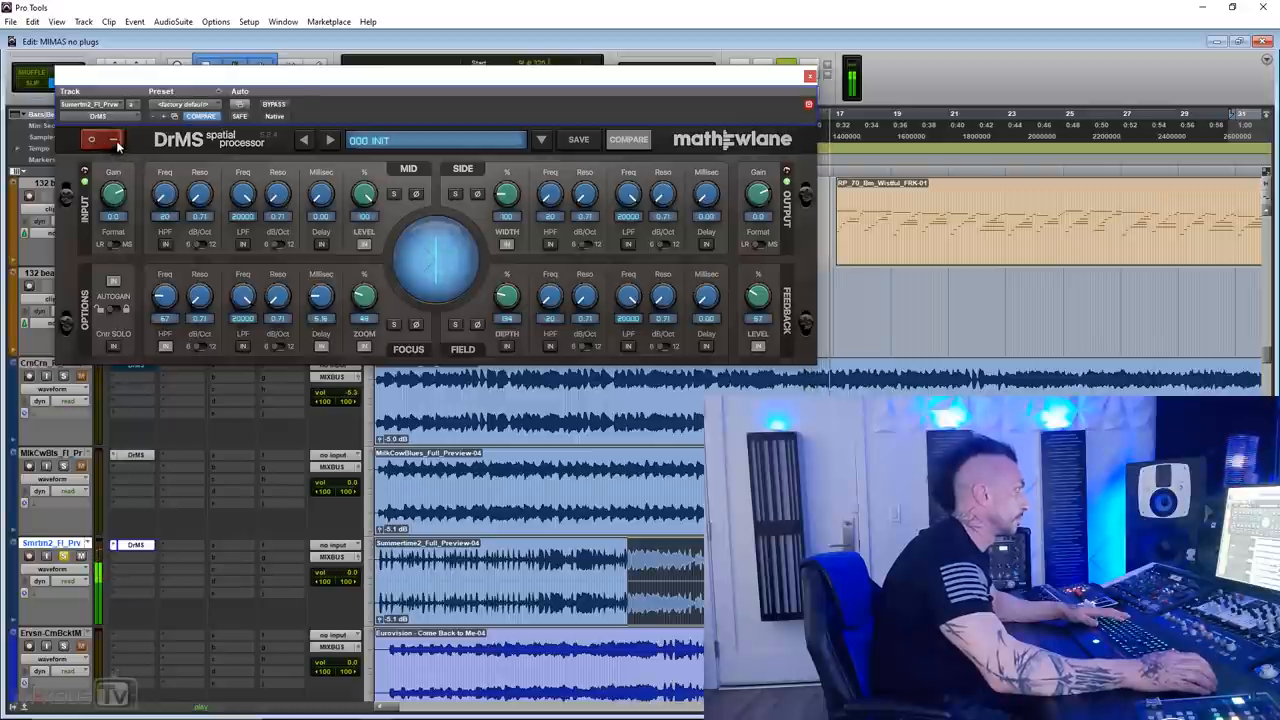
{"action": "left_click", "coordinate": [105, 139]}
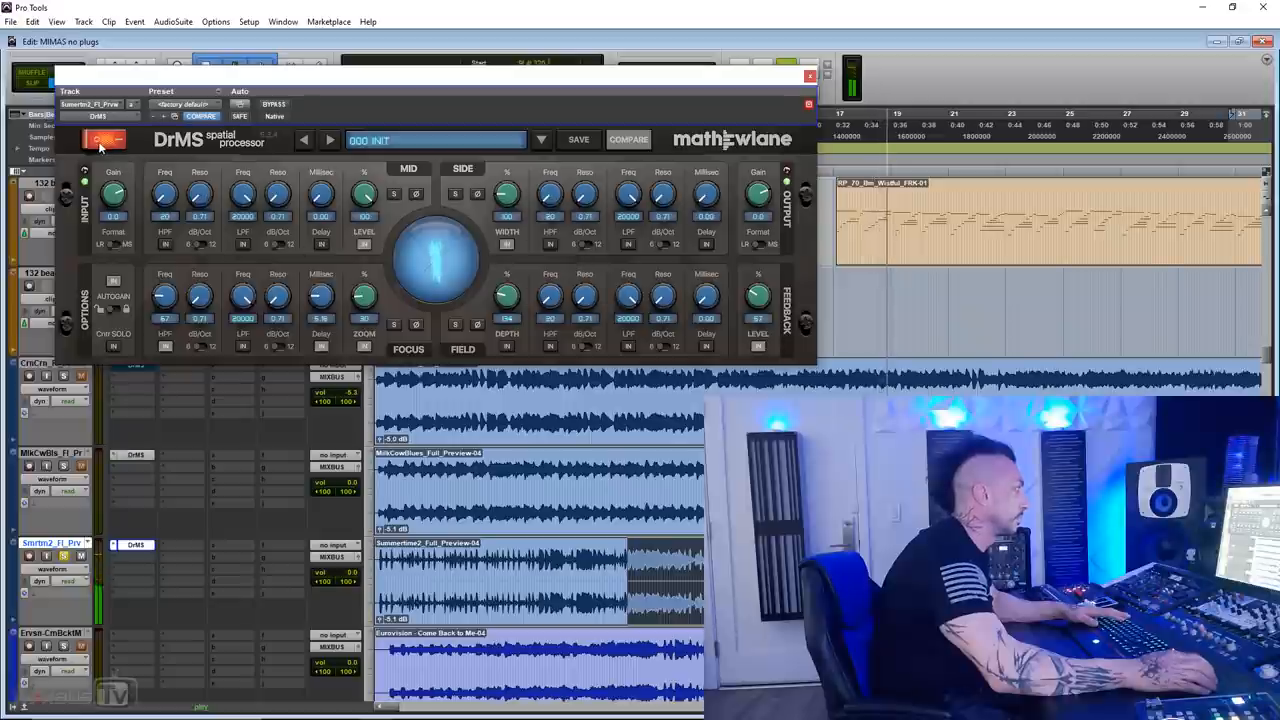
{"action": "left_click", "coordinate": [105, 139]}
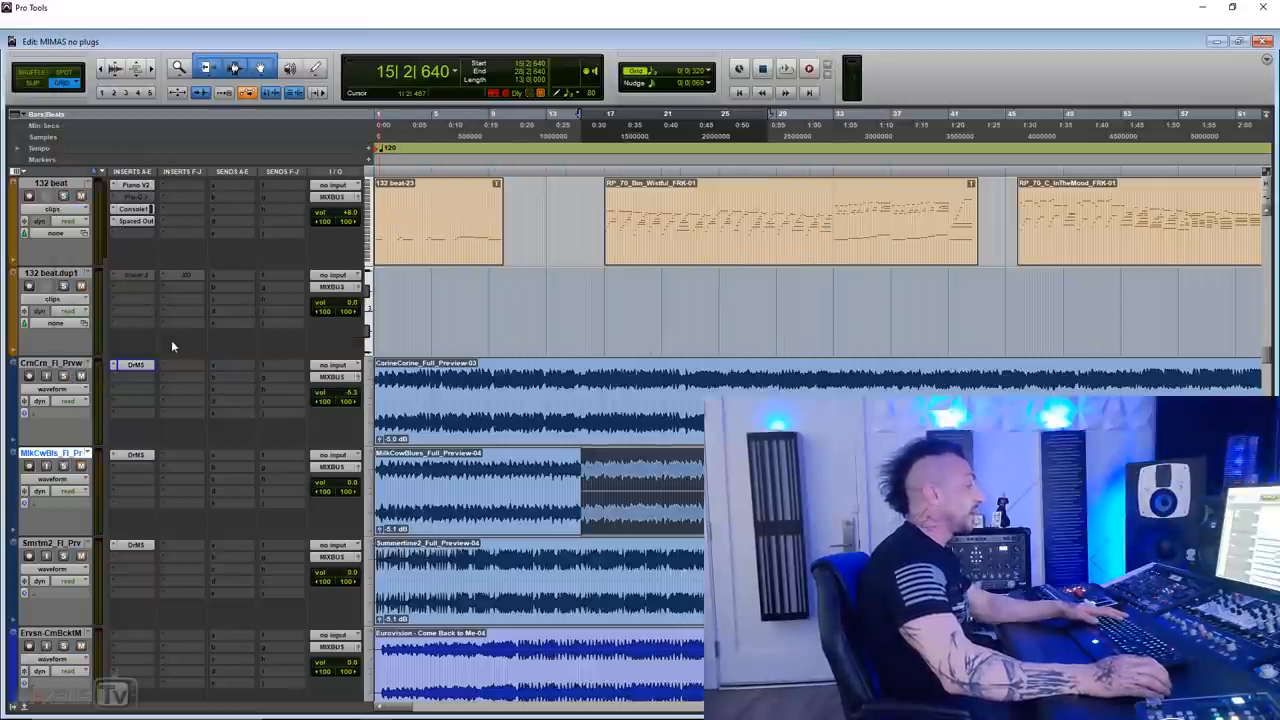
Step: Open the DrMS insert on the CorineCorine track
{"action": "left_click", "coordinate": [135, 364]}
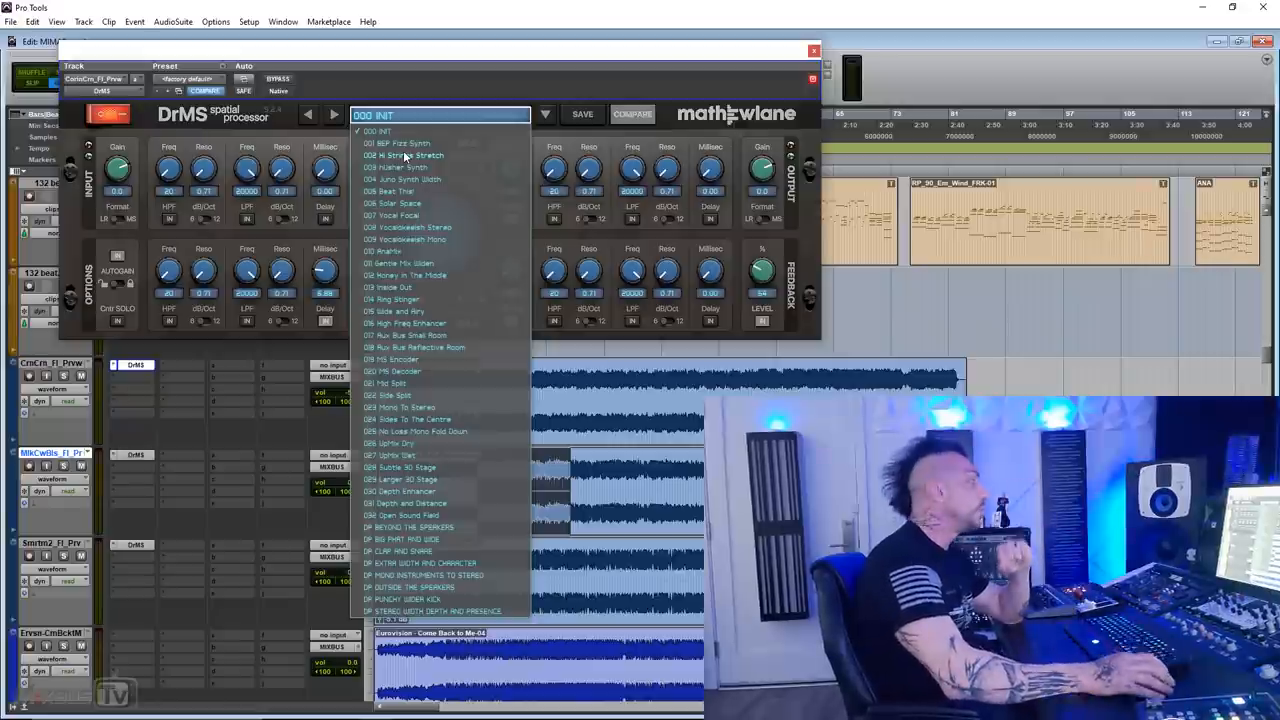
{"action": "mouse_move", "coordinate": [420, 240]}
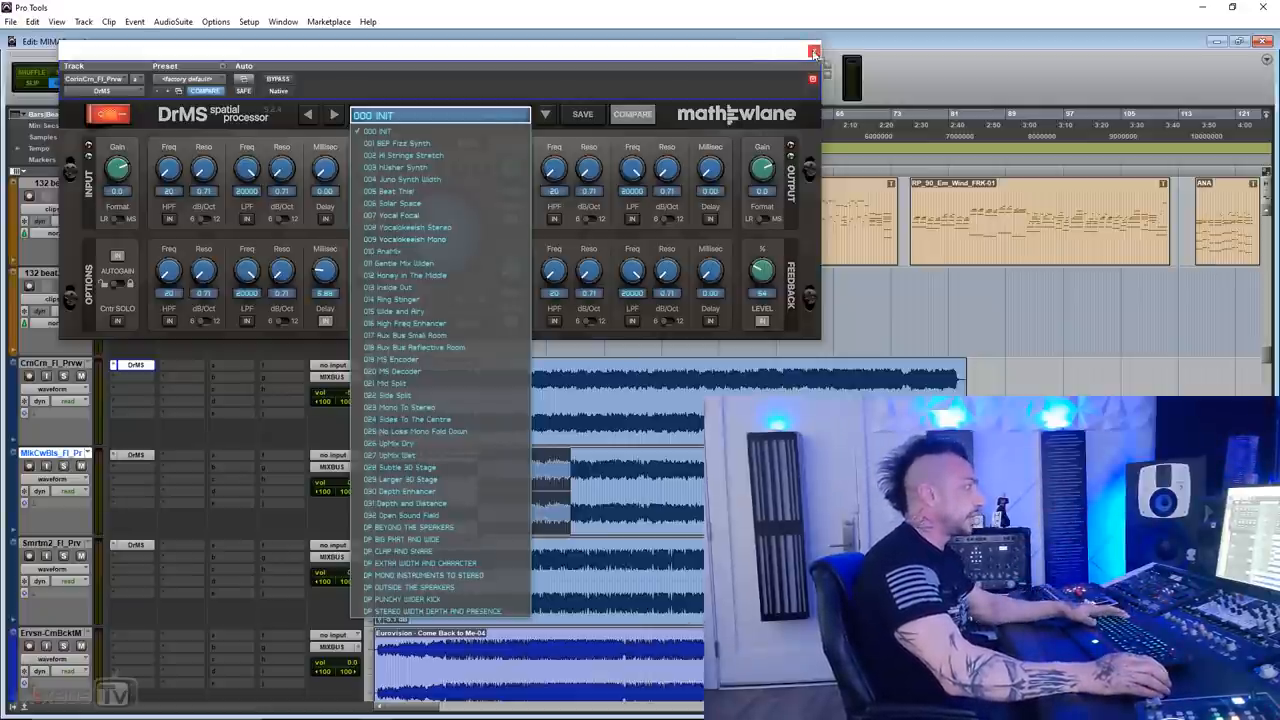
{"action": "left_click", "coordinate": [814, 51]}
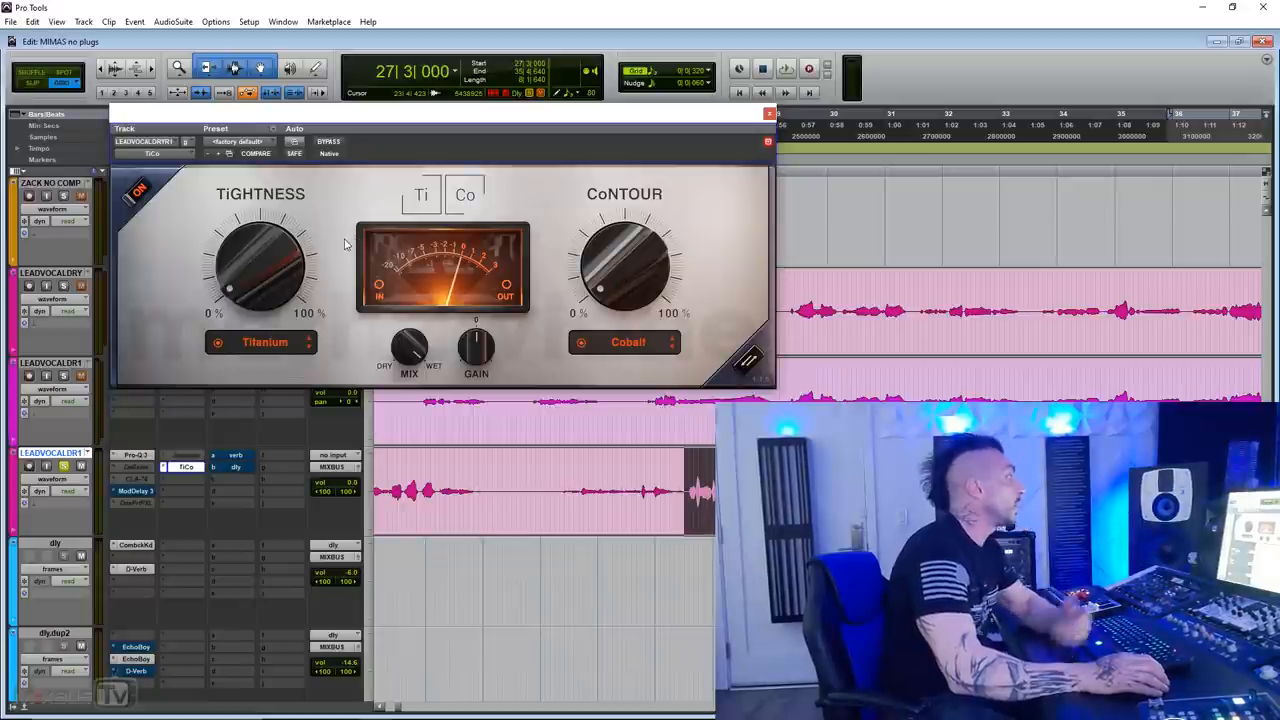
{"action": "mouse_move", "coordinate": [472, 204]}
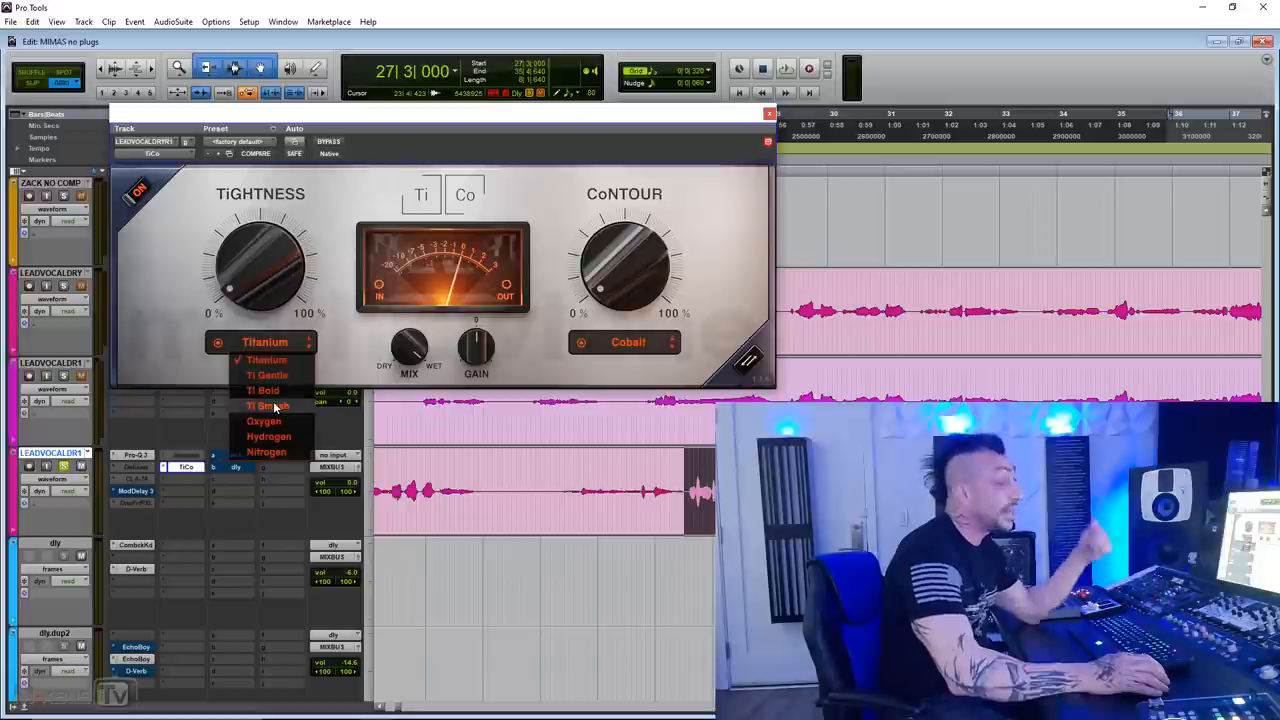
{"action": "mouse_move", "coordinate": [266, 452]}
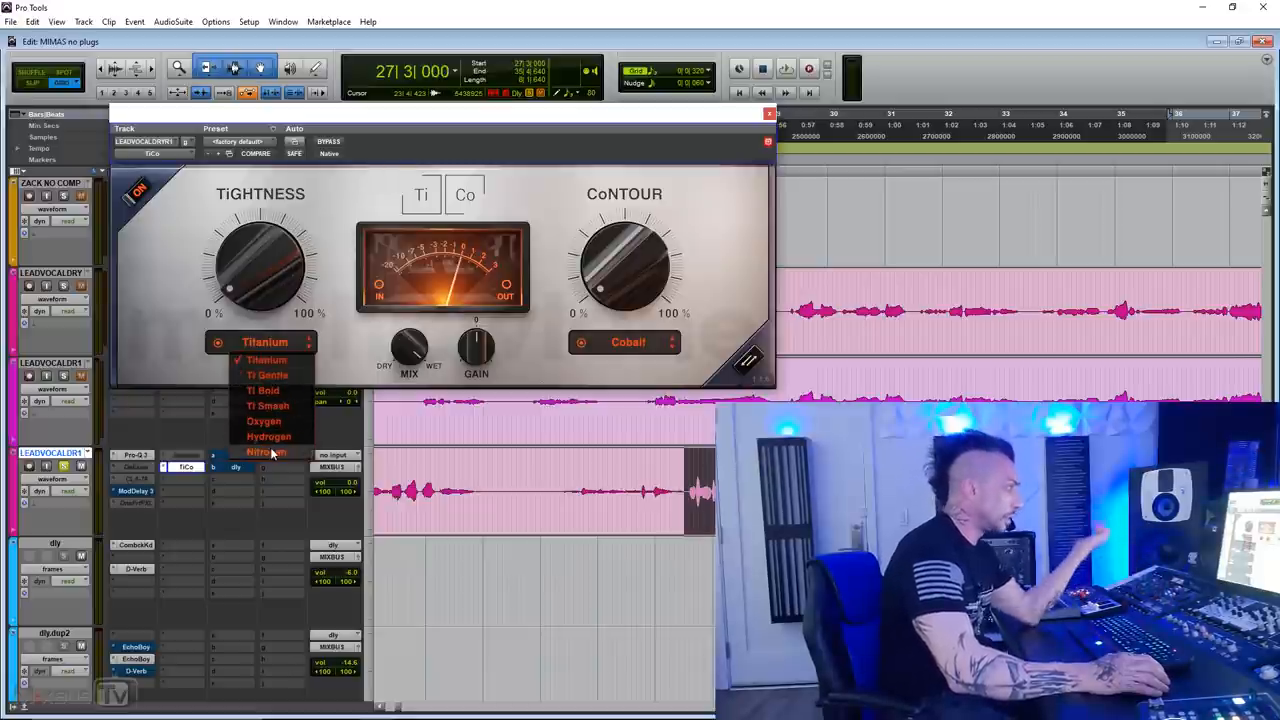
Step: Dismiss TiCo's Tightness mode list with Titanium still selected
{"action": "left_click", "coordinate": [628, 342]}
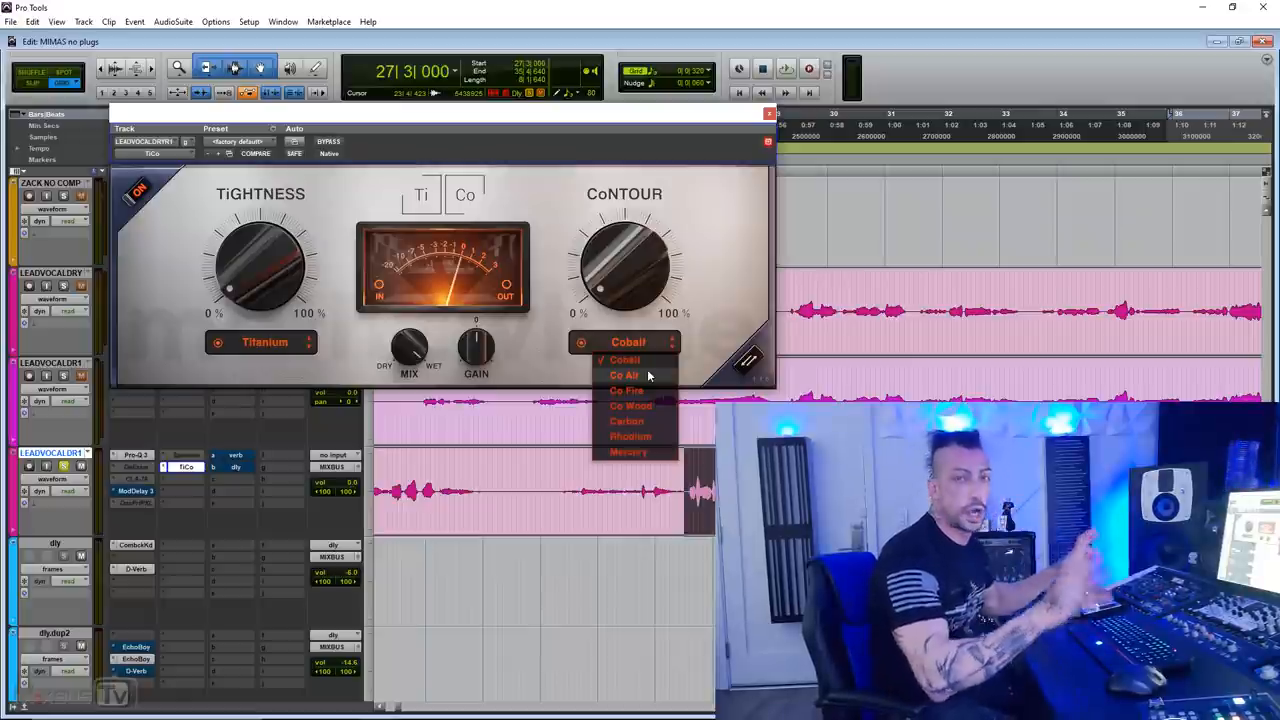
{"action": "mouse_move", "coordinate": [700, 310]}
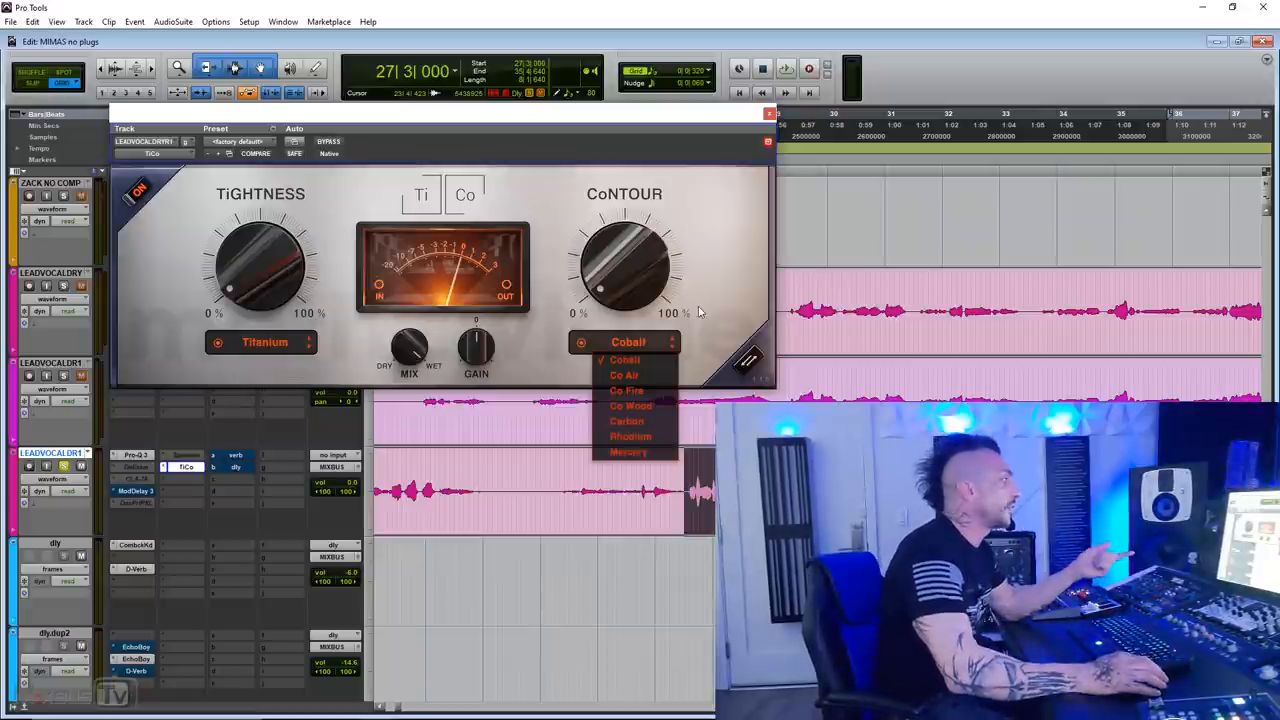